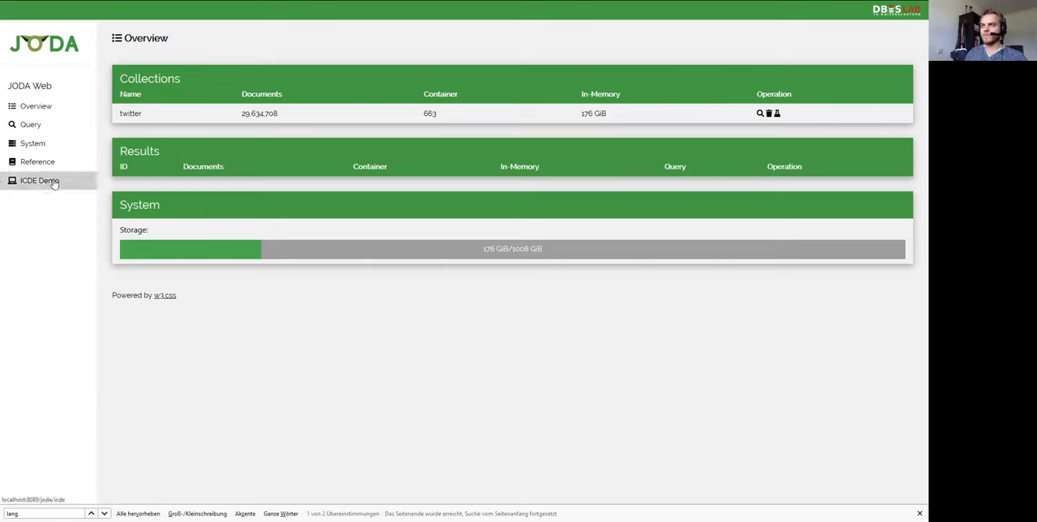
# Switch to the ICDE Demo page listing the Movies and Twitter dataset actions.
pyautogui.click(39, 180)
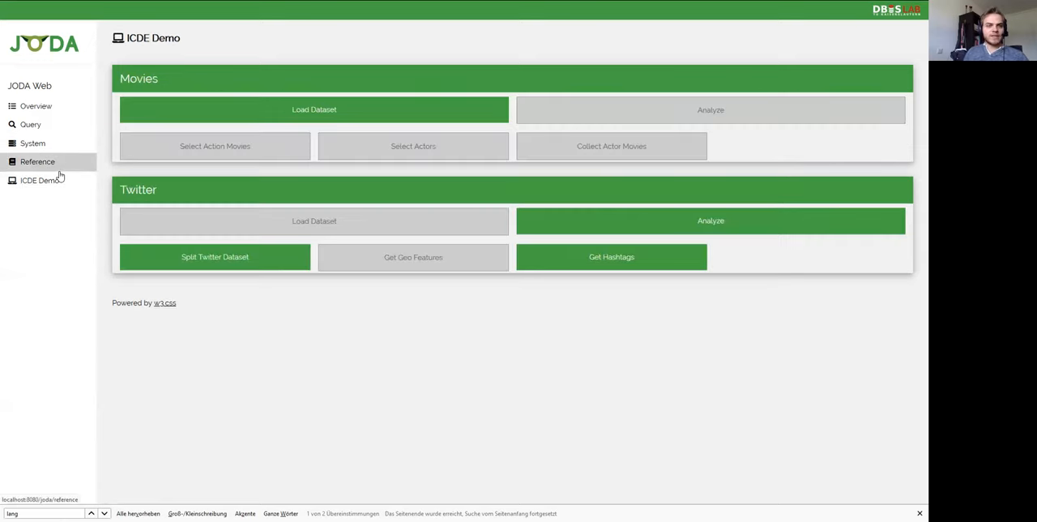
pyautogui.moveTo(384, 111)
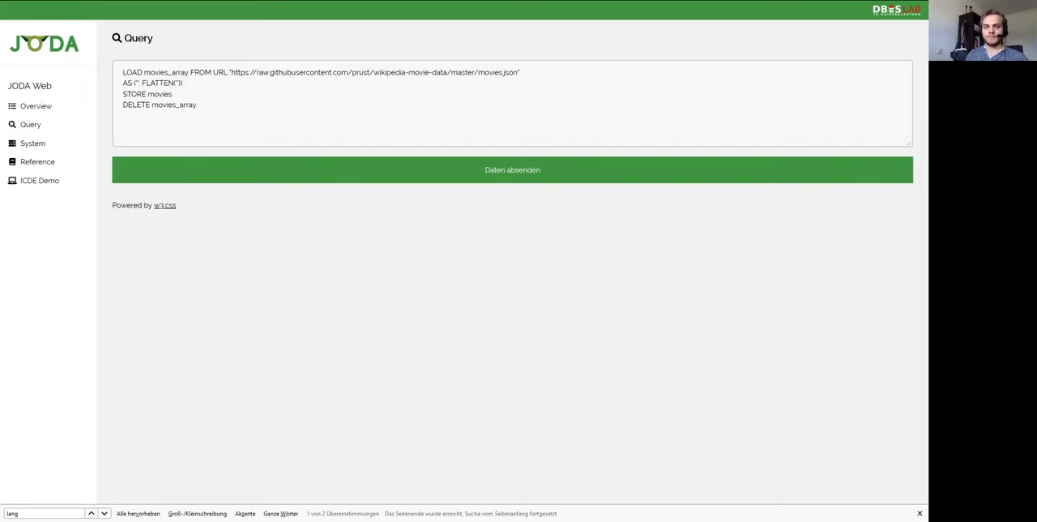
# Submit the movie-loading query and show its 28,795 result documents.
pyautogui.click(512, 169)
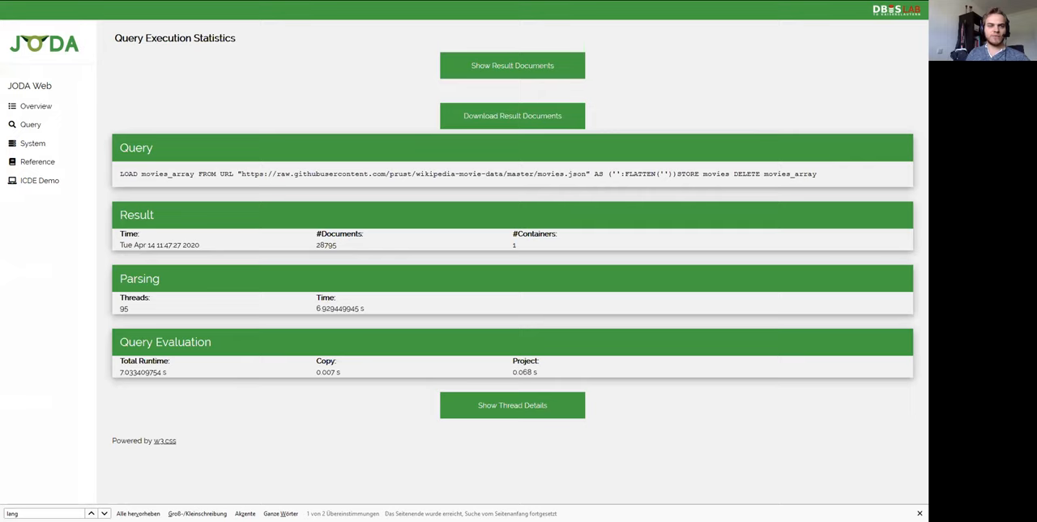
pyautogui.click(512, 64)
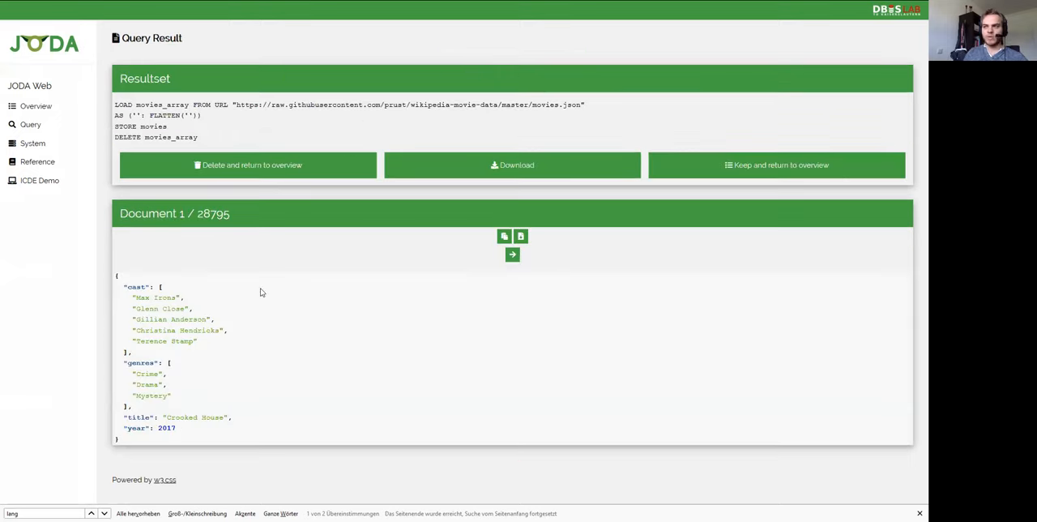
pyautogui.moveTo(73, 269)
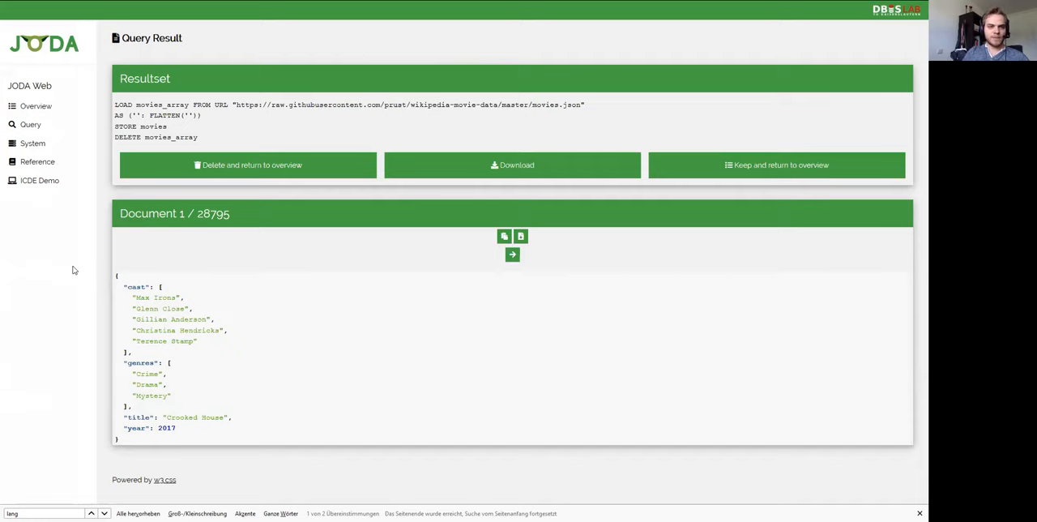
# Page forward through the result documents up to document 9.
pyautogui.click(521, 254)
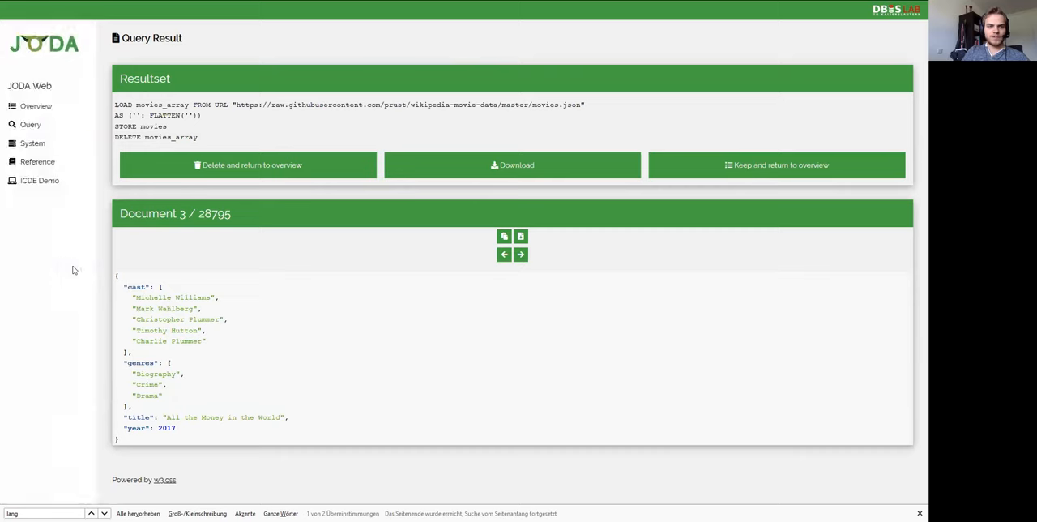
pyautogui.click(520, 253)
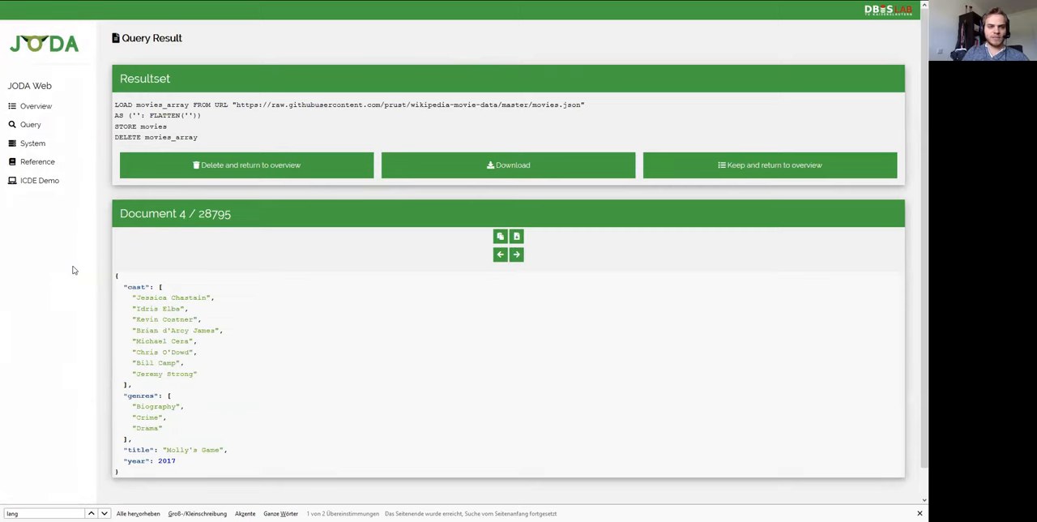
pyautogui.click(520, 255)
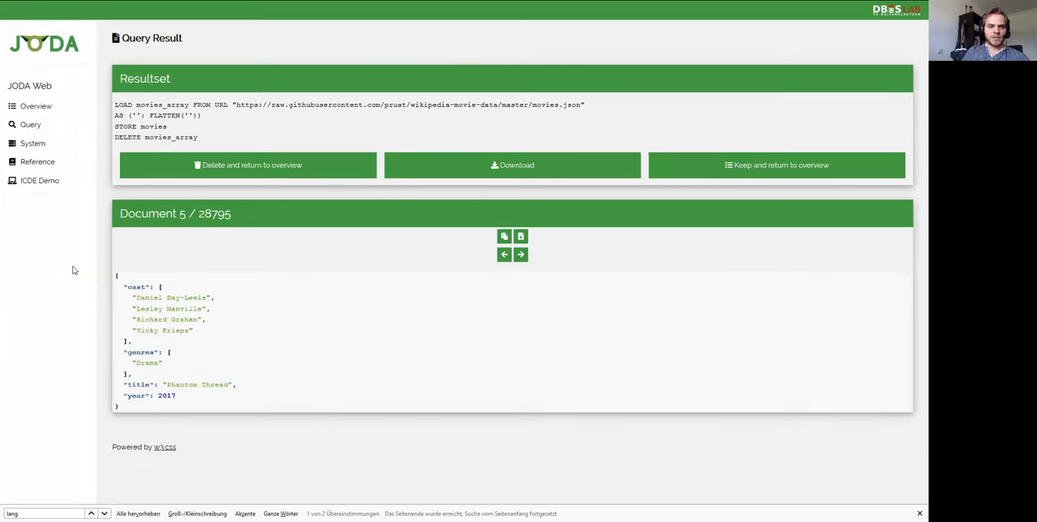
pyautogui.click(520, 253)
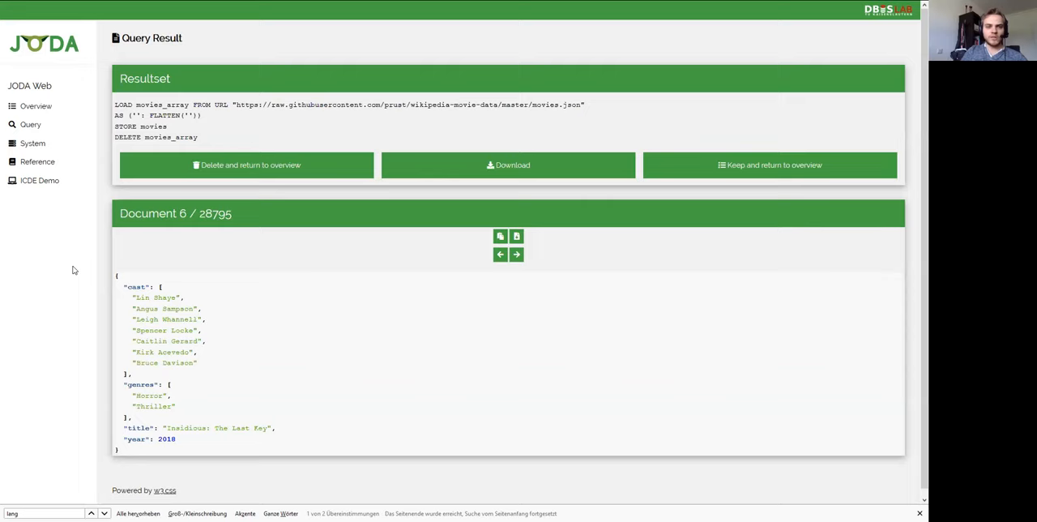
pyautogui.click(515, 252)
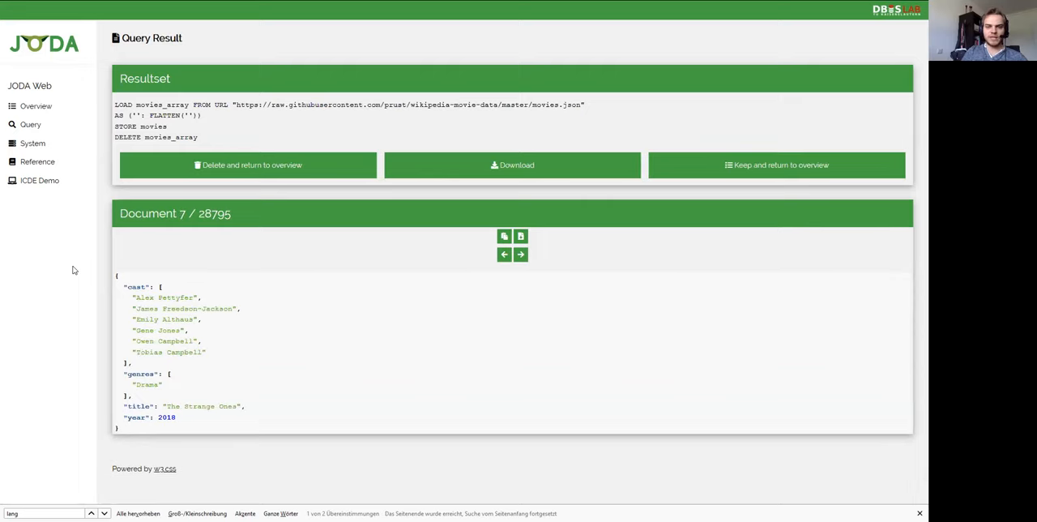
pyautogui.click(520, 253)
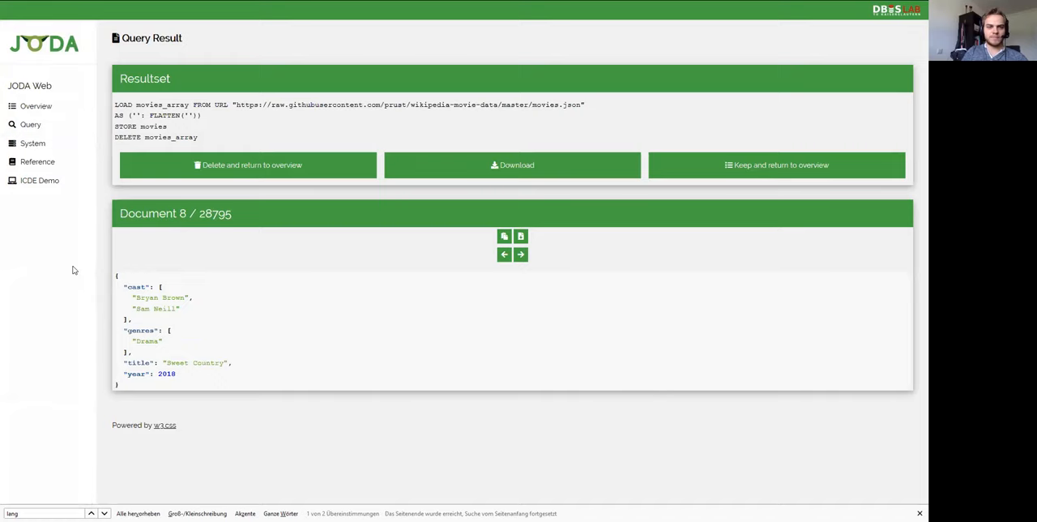
pyautogui.click(520, 254)
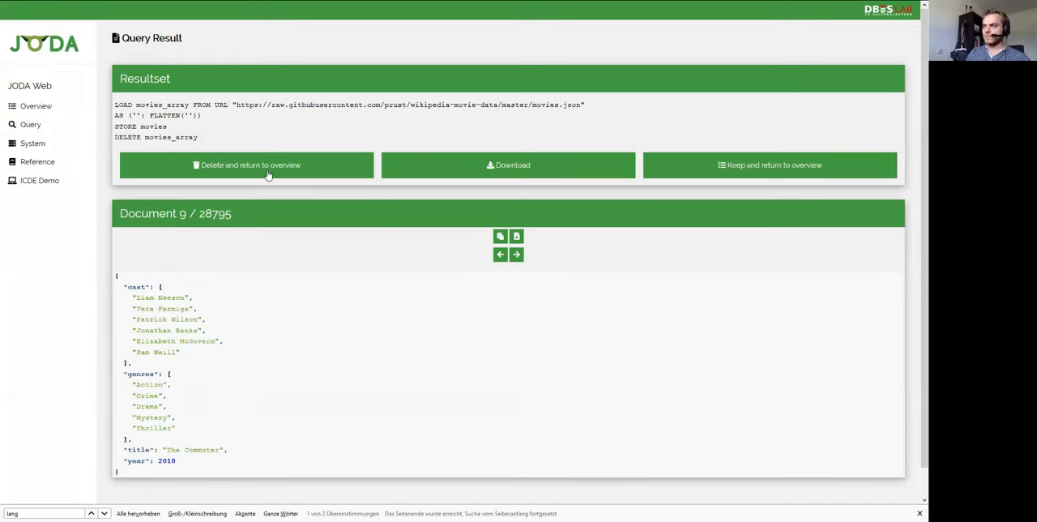
# Delete the result, return to the overview and start the structure analysis of movies.
pyautogui.click(246, 165)
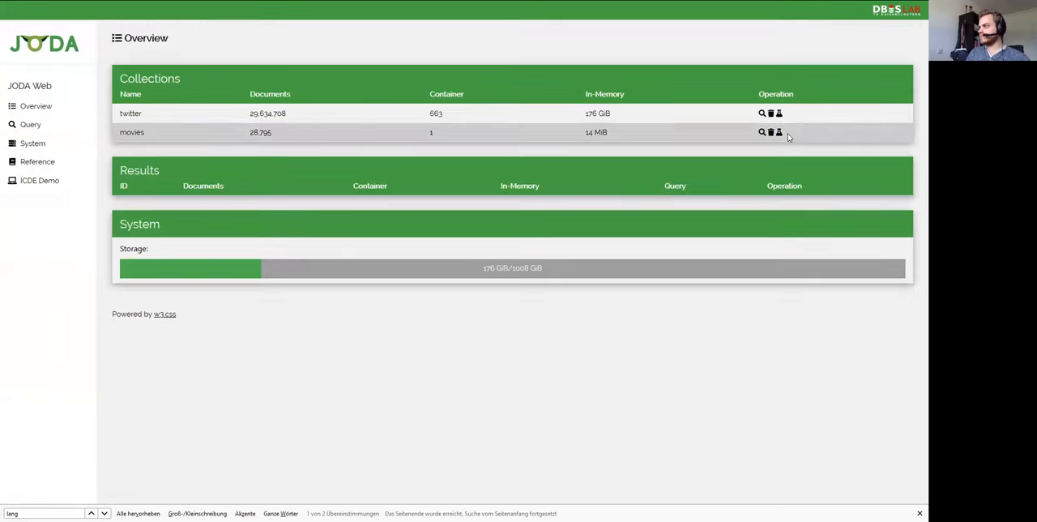
pyautogui.moveTo(769, 131)
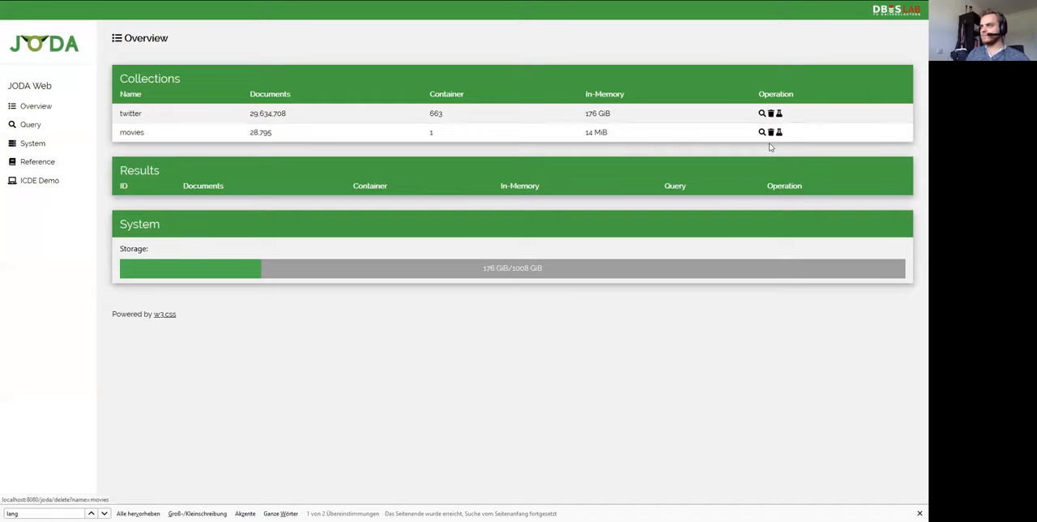
pyautogui.click(778, 133)
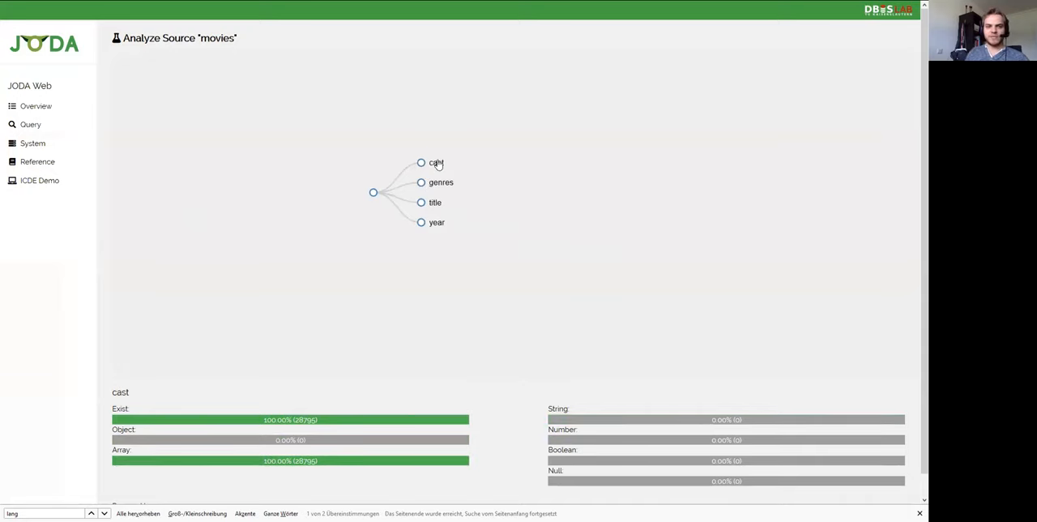
# View the type statistics of the cast, genres, title and year attributes.
pyautogui.click(421, 181)
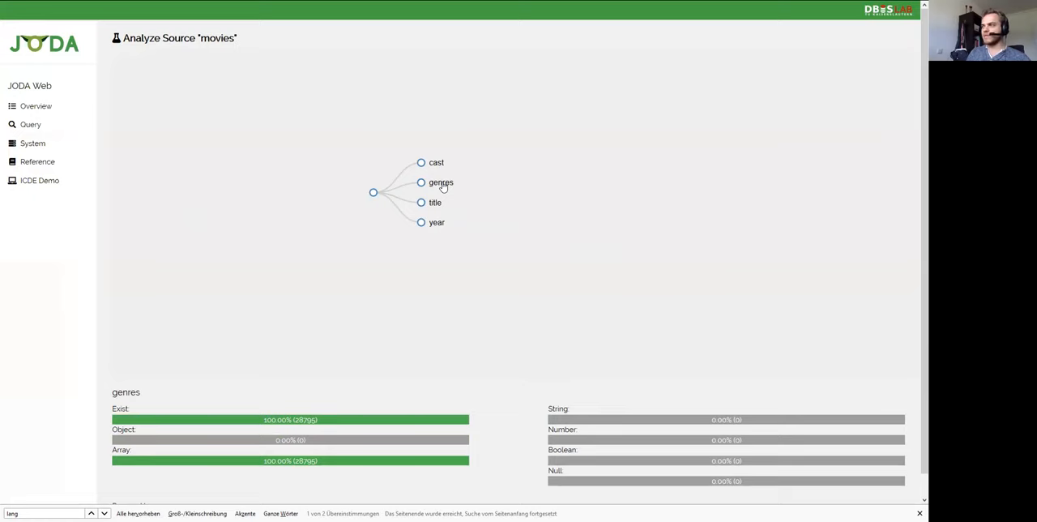
pyautogui.click(421, 202)
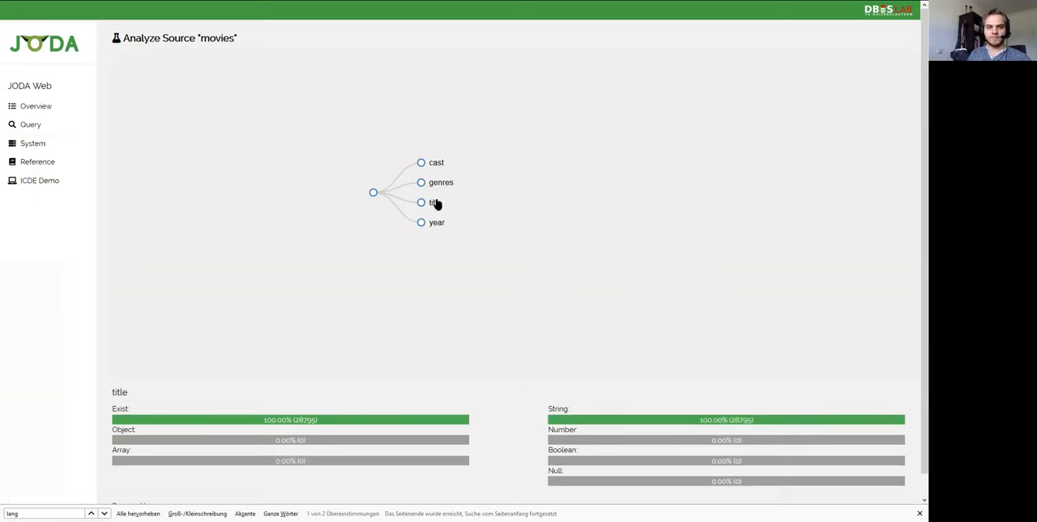
pyautogui.click(421, 222)
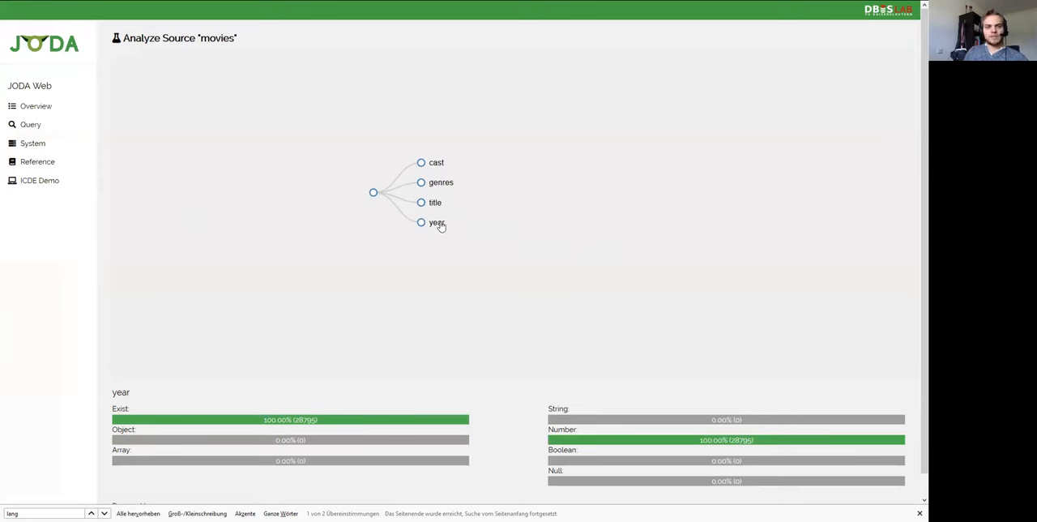
pyautogui.click(39, 180)
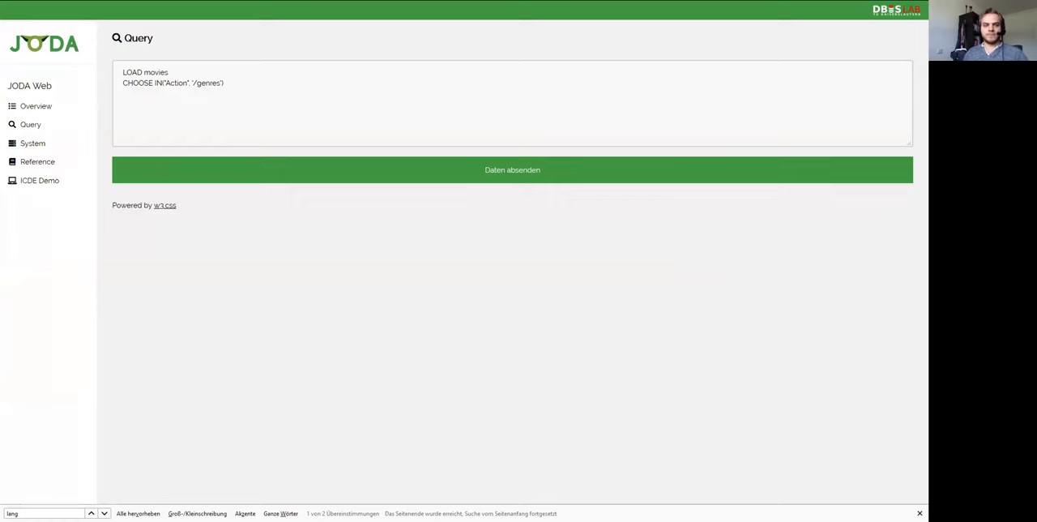
pyautogui.moveTo(191, 172)
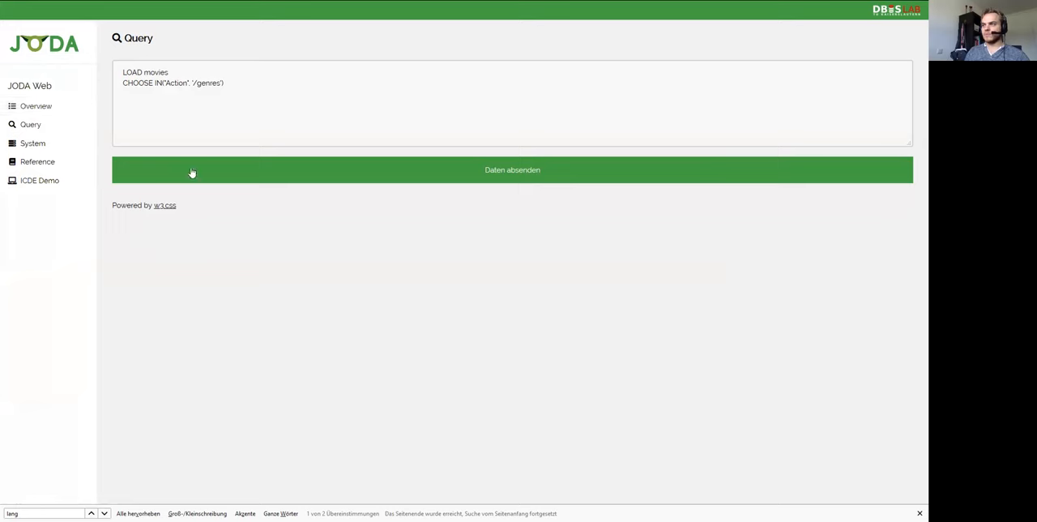
# Submit the Action-genre query and show its 1,108 result documents.
pyautogui.click(512, 168)
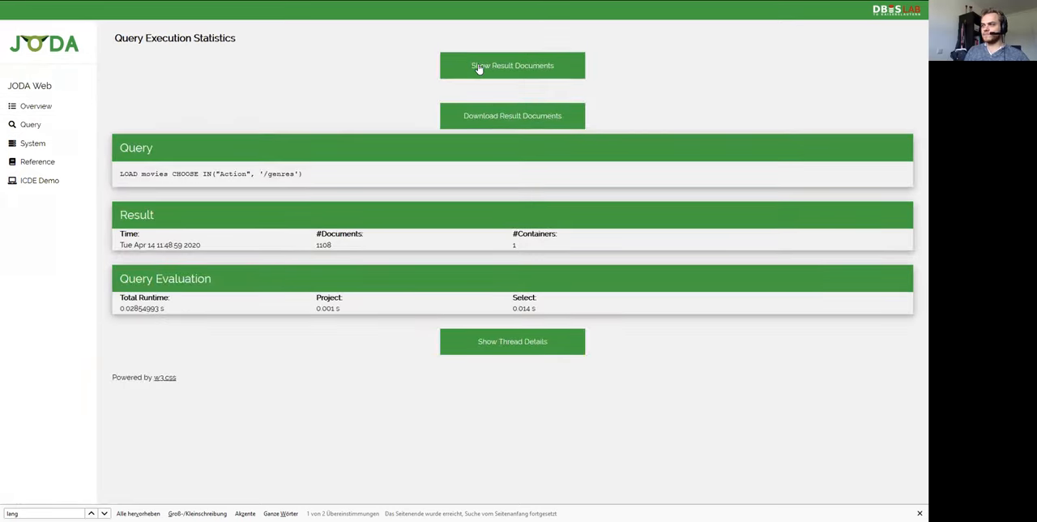
pyautogui.click(512, 65)
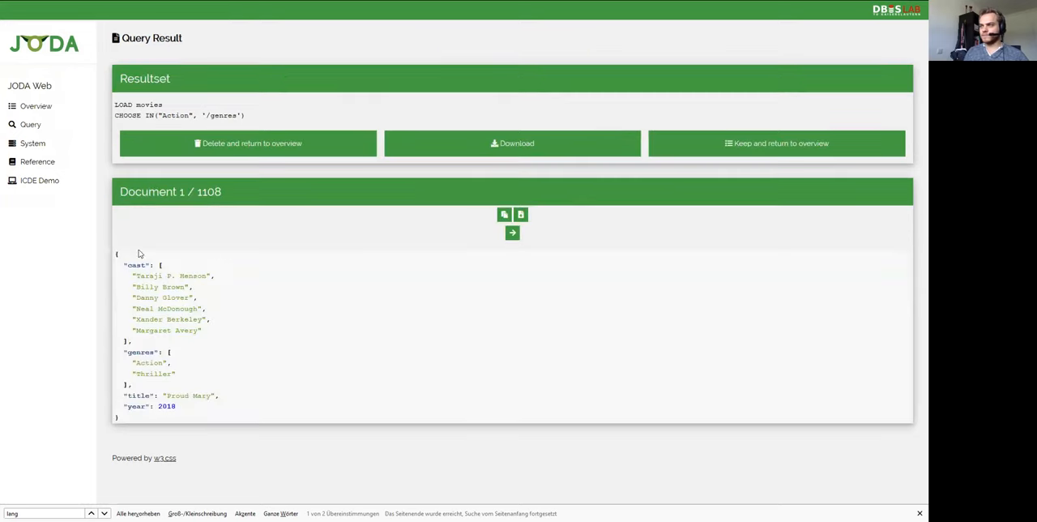
pyautogui.moveTo(88, 269)
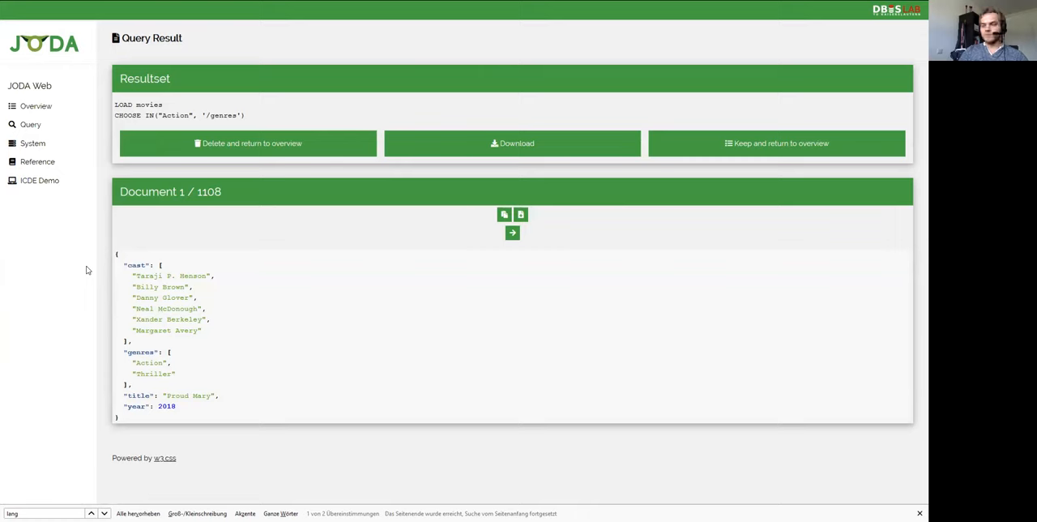
# Page forward through the Action movie documents to document 6.
pyautogui.click(512, 233)
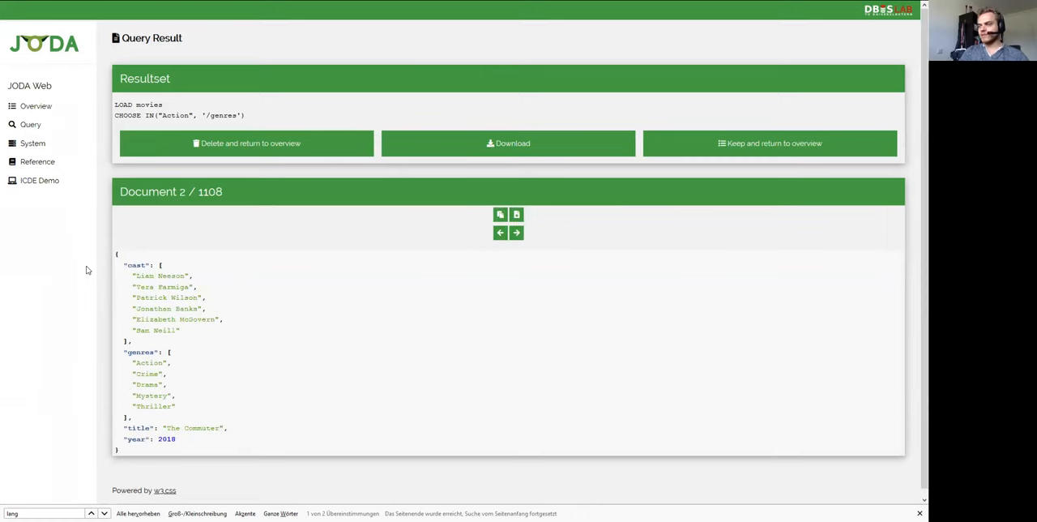
pyautogui.click(520, 233)
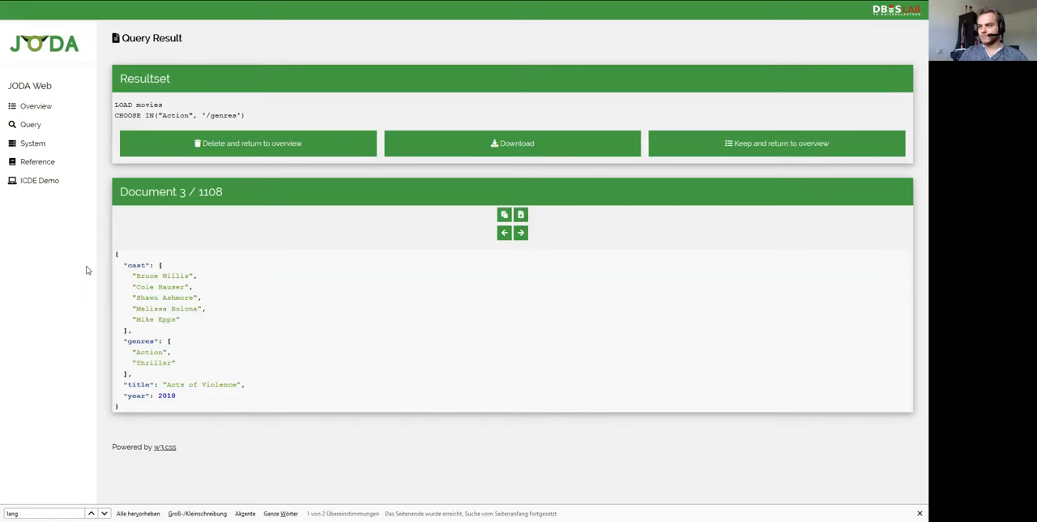
pyautogui.click(521, 233)
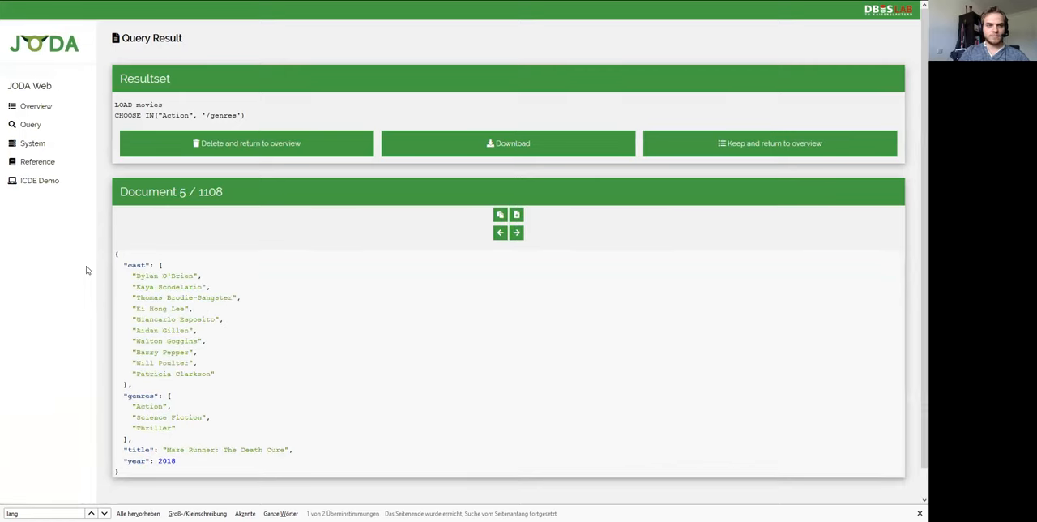
pyautogui.click(515, 233)
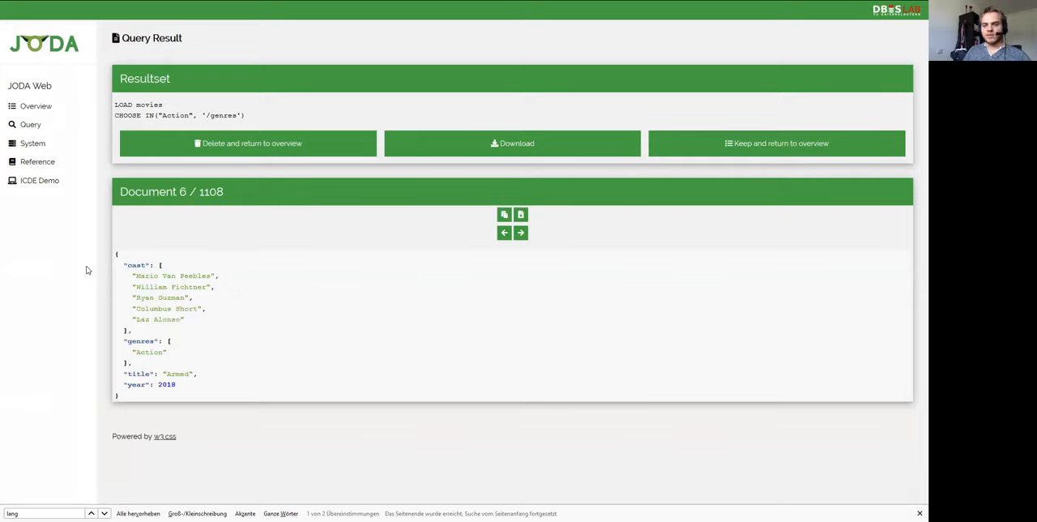
pyautogui.moveTo(149, 274)
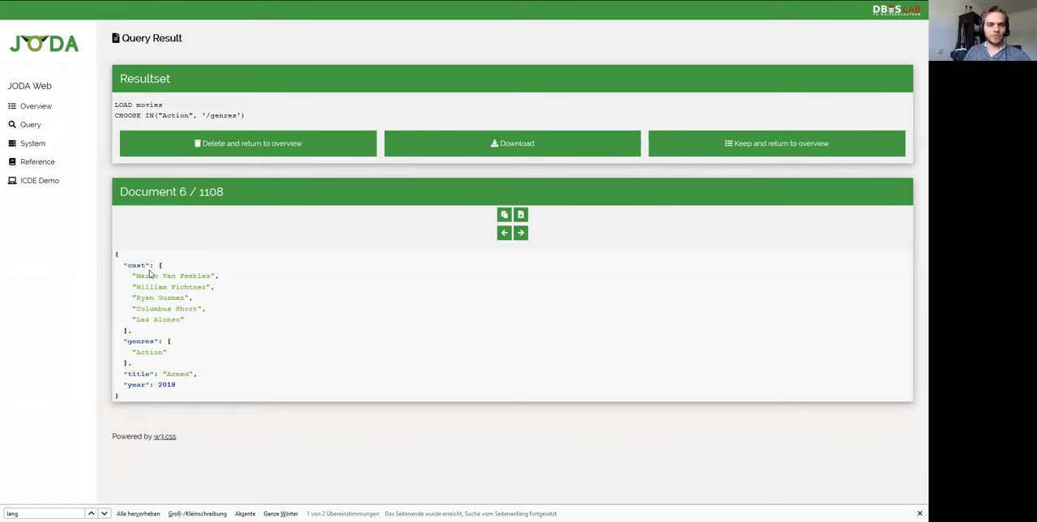
pyautogui.moveTo(39, 180)
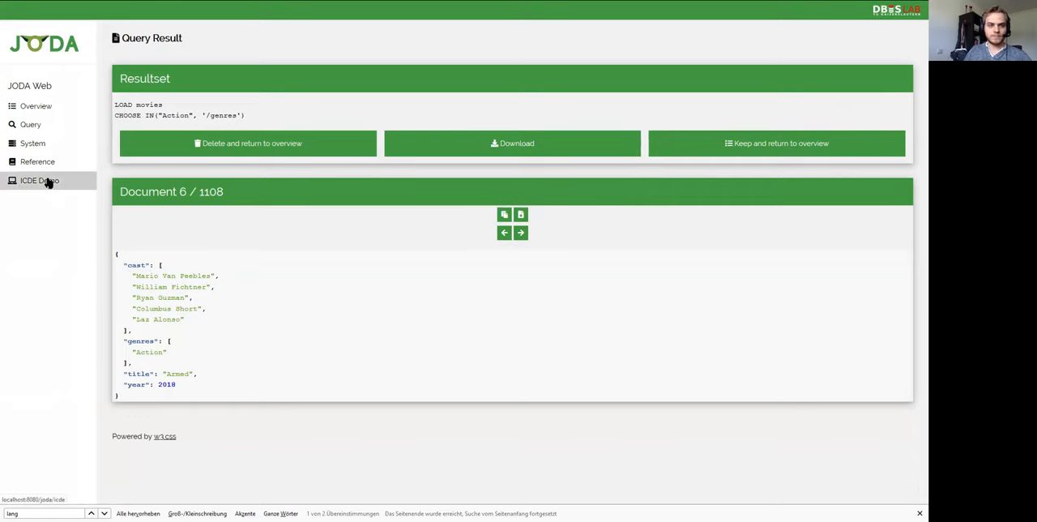
# Load the Select Actors query from the ICDE Demo page and run it, yielding 83,805 documents.
pyautogui.click(38, 180)
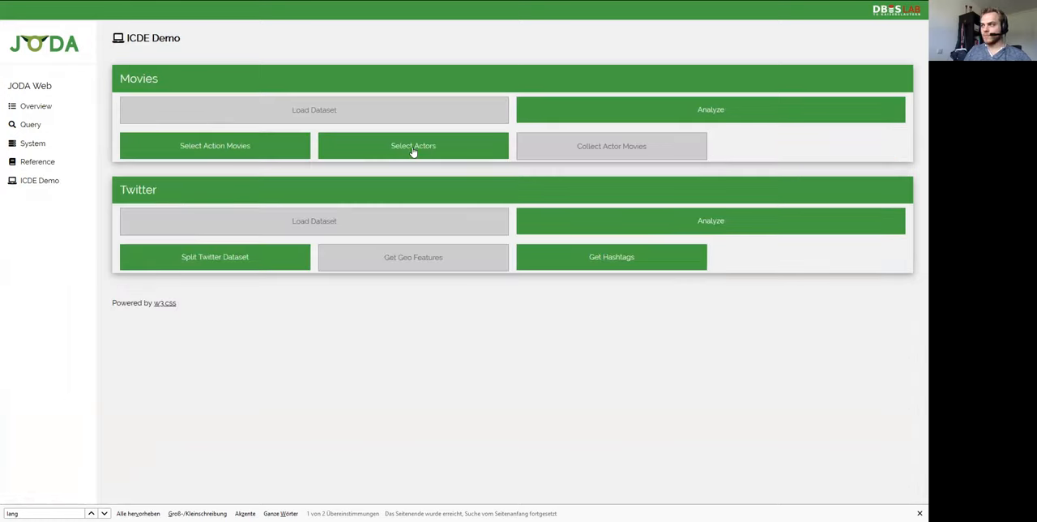
pyautogui.click(413, 146)
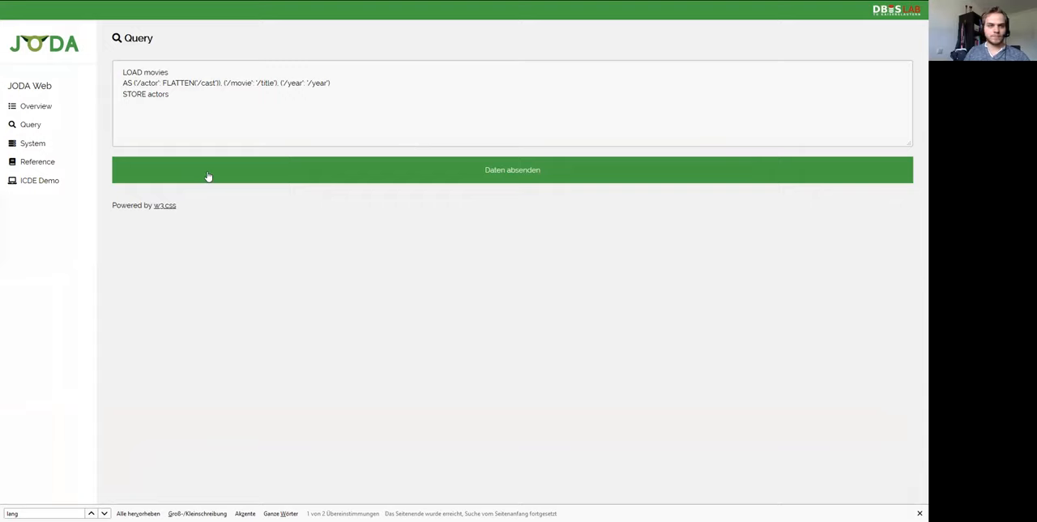
pyautogui.click(512, 168)
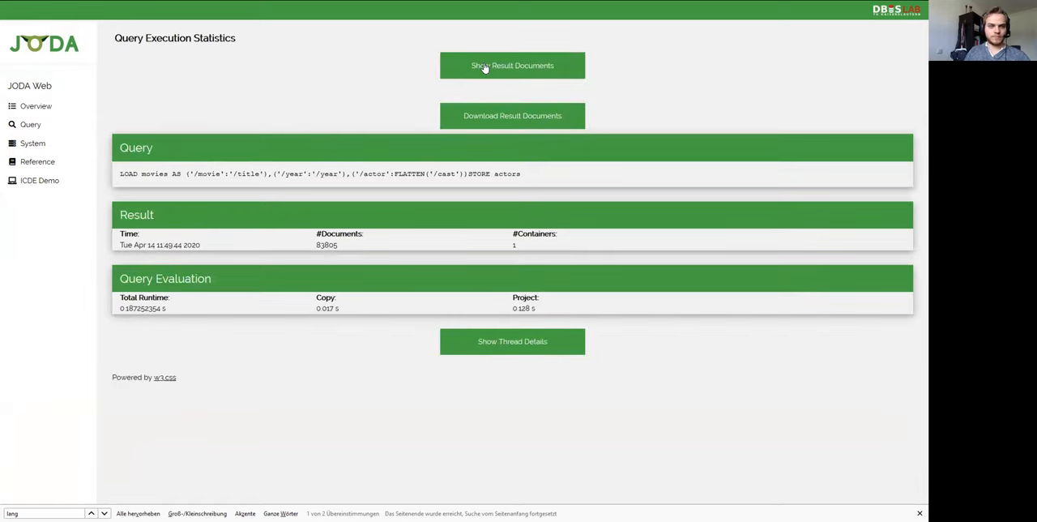
pyautogui.moveTo(177, 259)
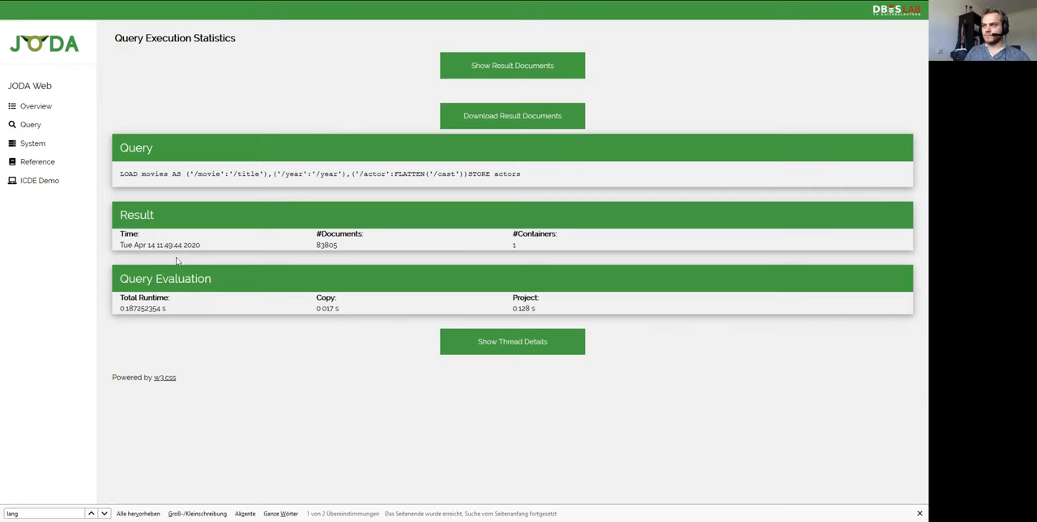
# Browse a few actor–movie–year documents, then go back to the ICDE Demo page.
pyautogui.click(512, 65)
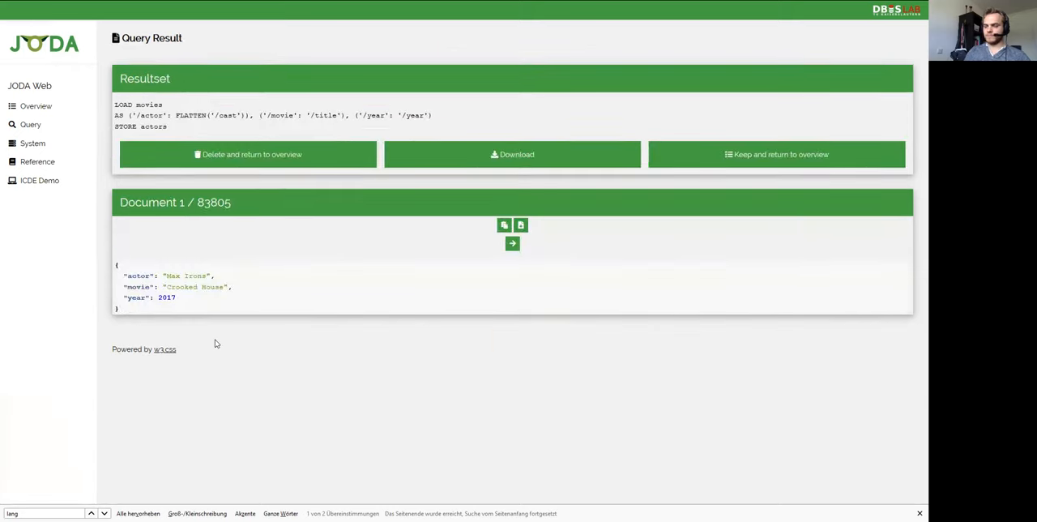
pyautogui.click(512, 244)
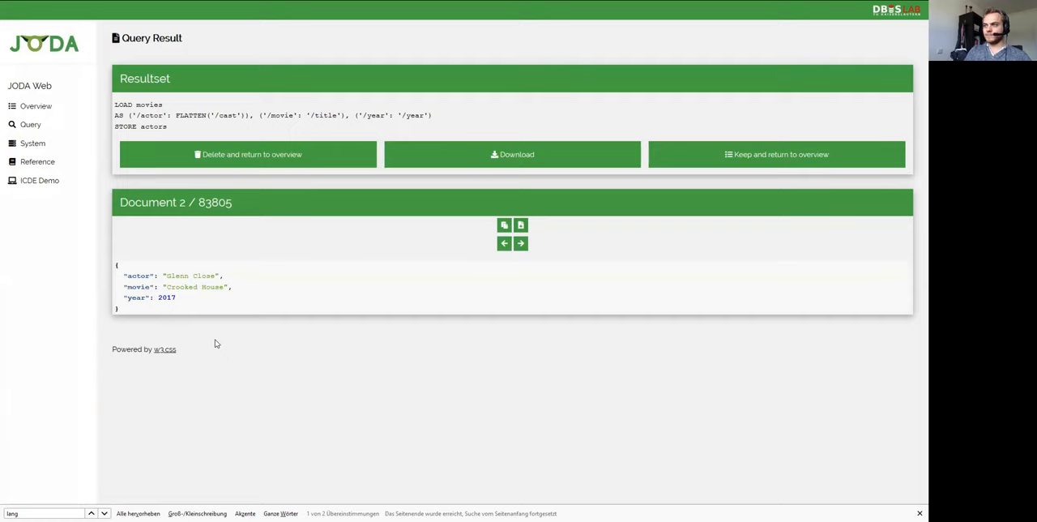
pyautogui.click(520, 243)
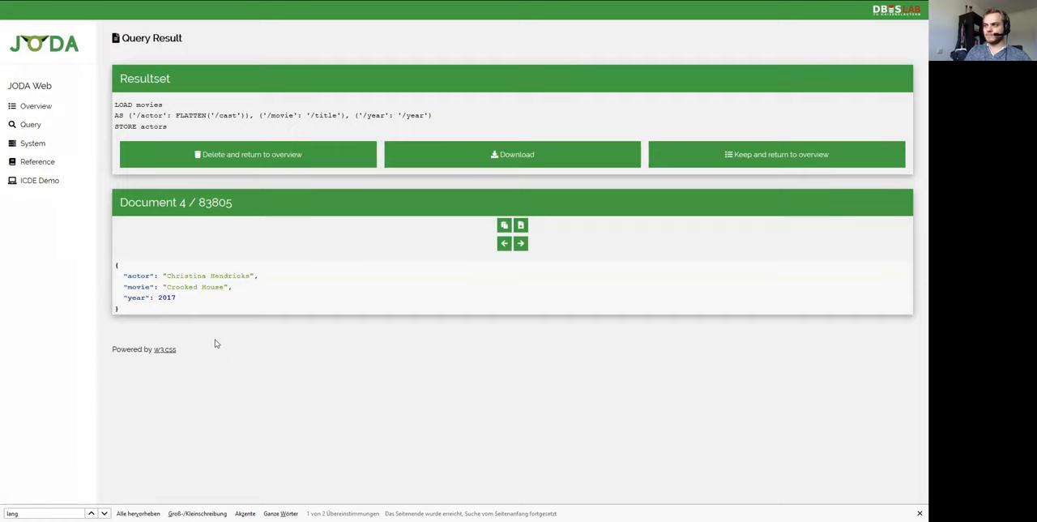
pyautogui.click(521, 243)
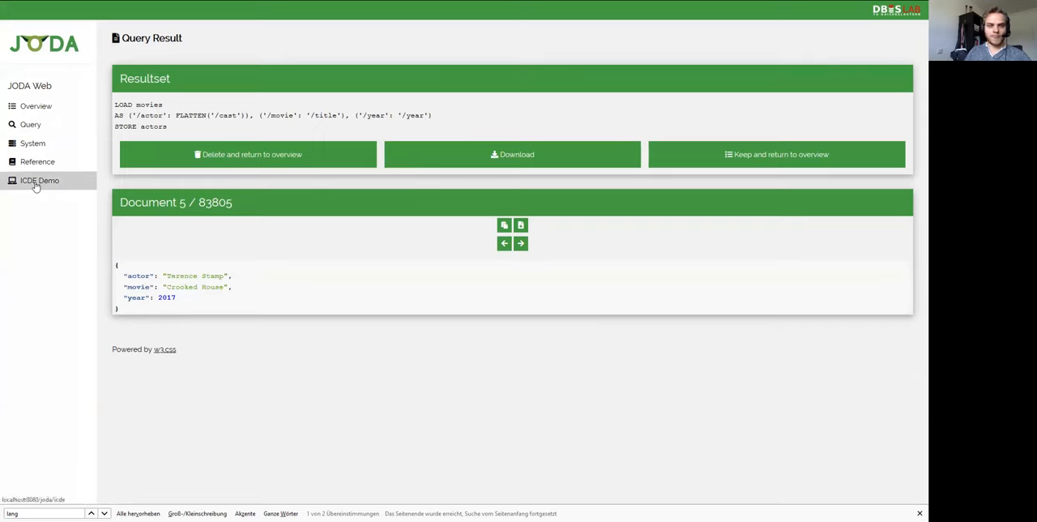
pyautogui.click(39, 180)
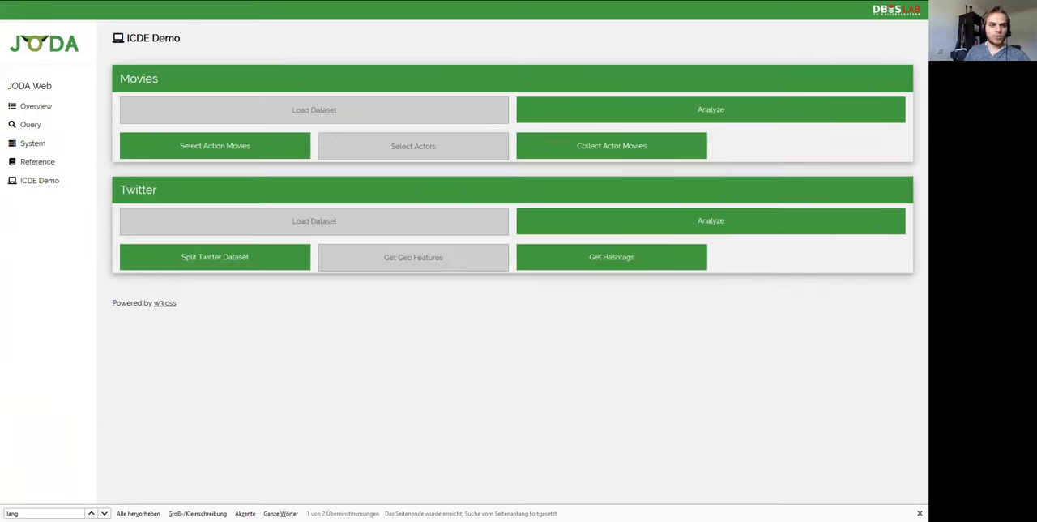
pyautogui.moveTo(104, 441)
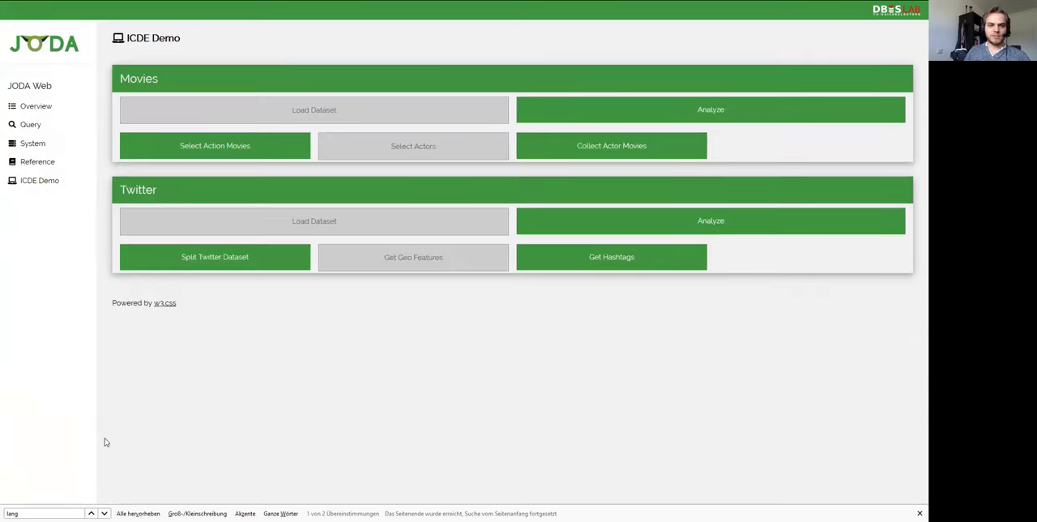
pyautogui.moveTo(101, 428)
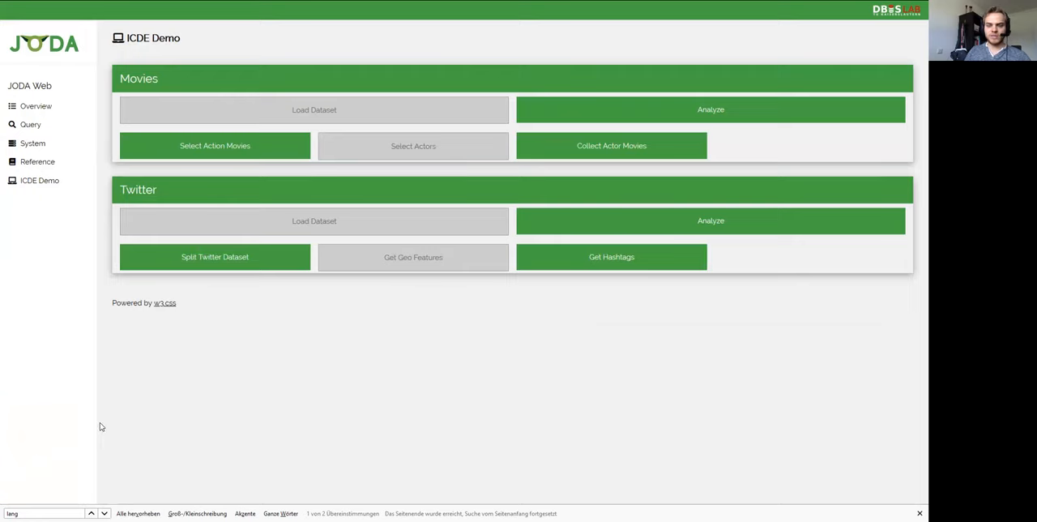
pyautogui.moveTo(139, 437)
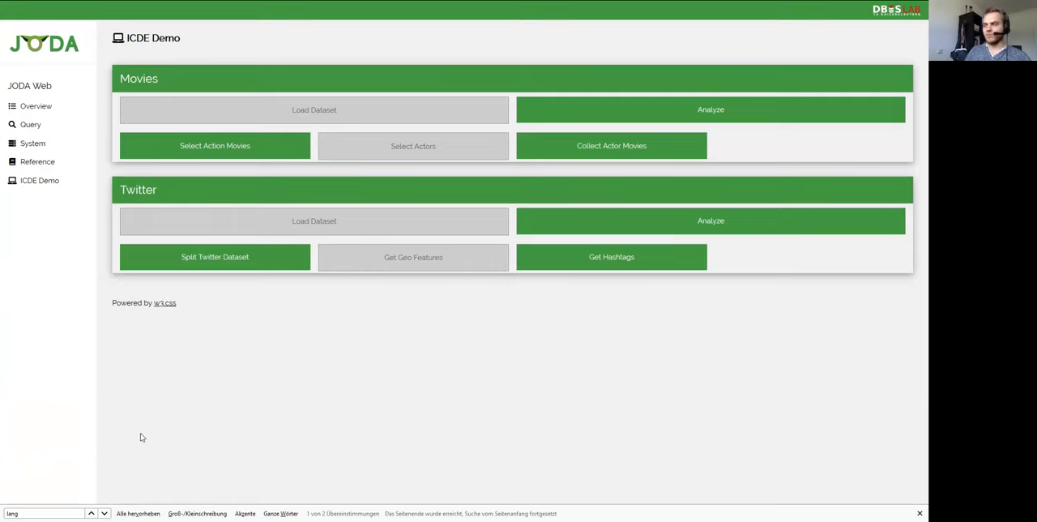
# Load the Collect Actor Movies query into the query editor.
pyautogui.click(29, 123)
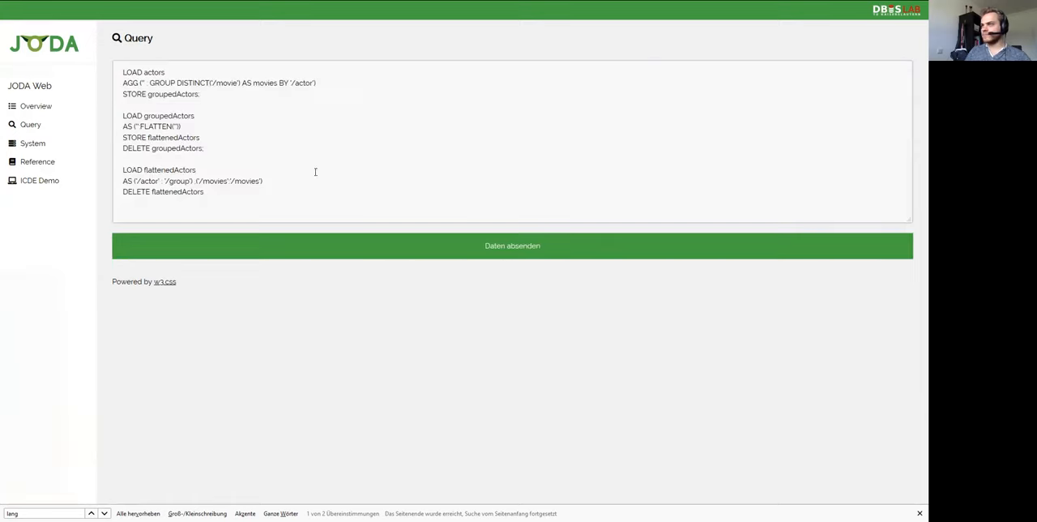
pyautogui.moveTo(259, 252)
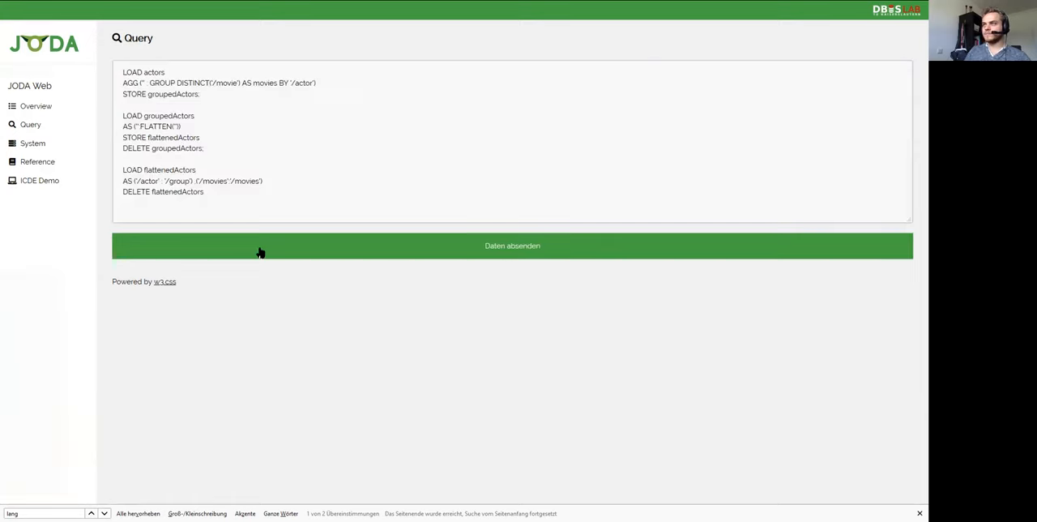
pyautogui.moveTo(240, 248)
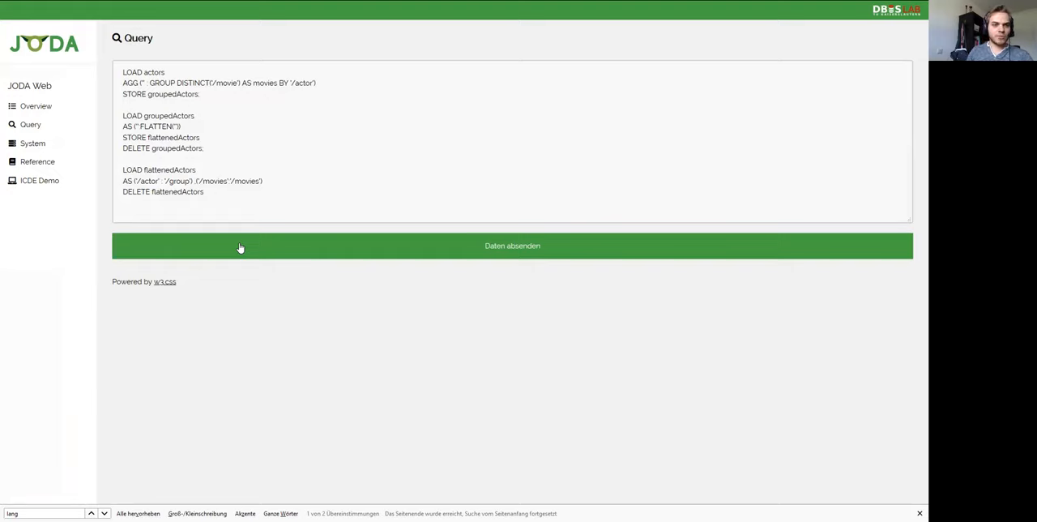
pyautogui.moveTo(240, 234)
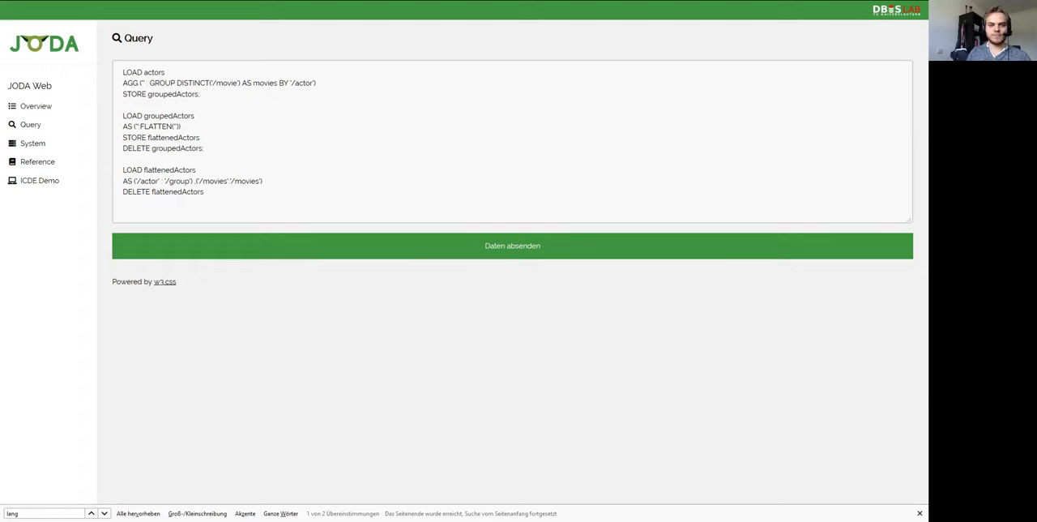
# Submit the actor grouping query, returning 15,531 documents with execution statistics.
pyautogui.click(512, 247)
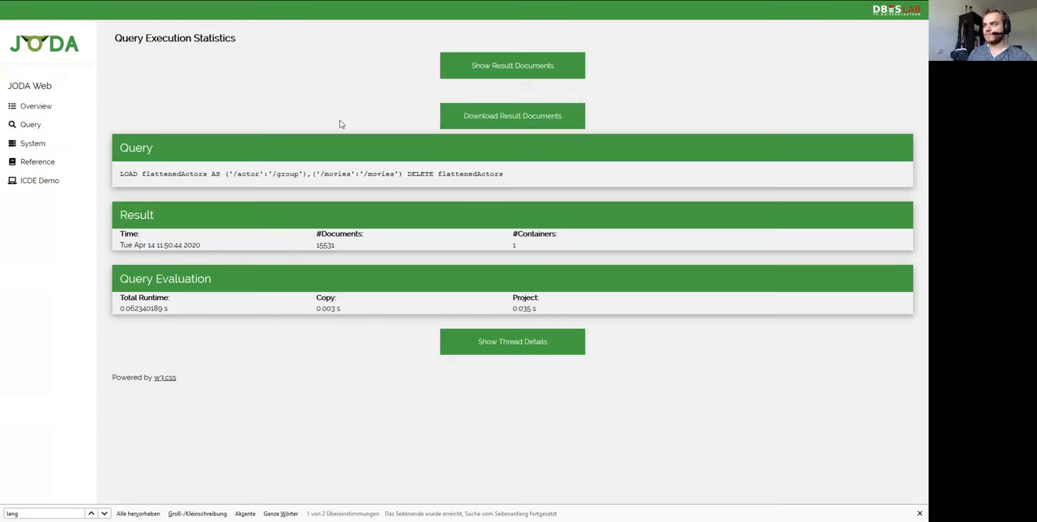
# Browse three grouped actor documents, then return to the collections overview.
pyautogui.click(512, 65)
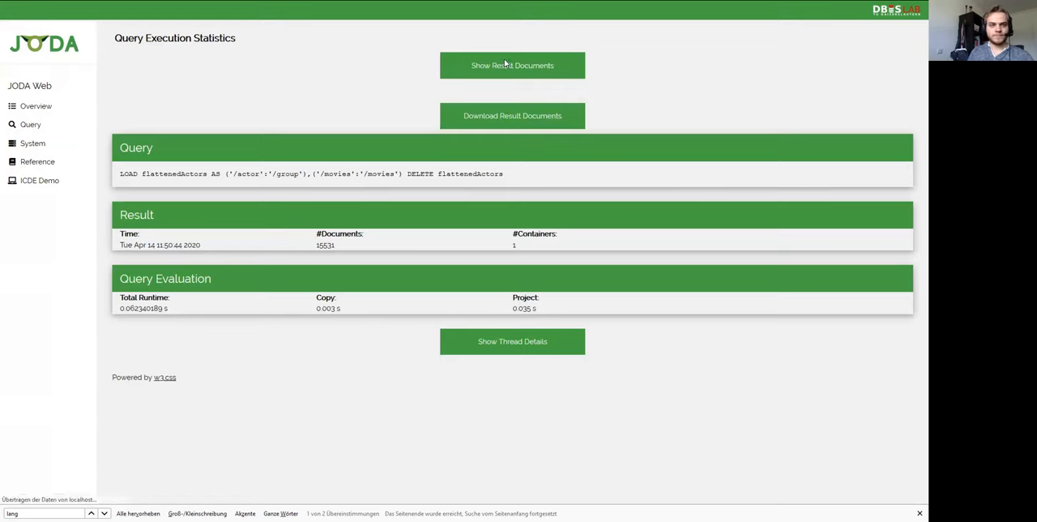
pyautogui.click(512, 65)
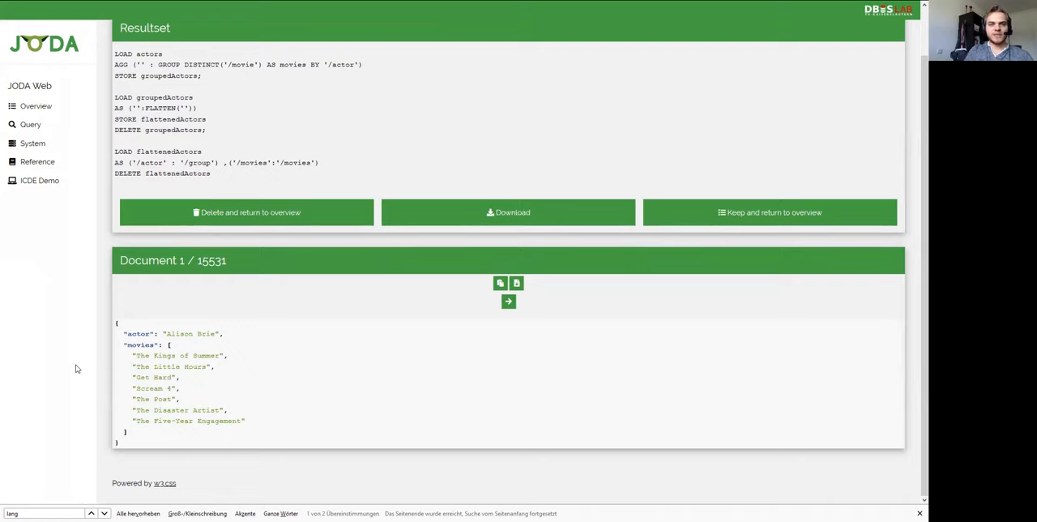
pyautogui.click(509, 302)
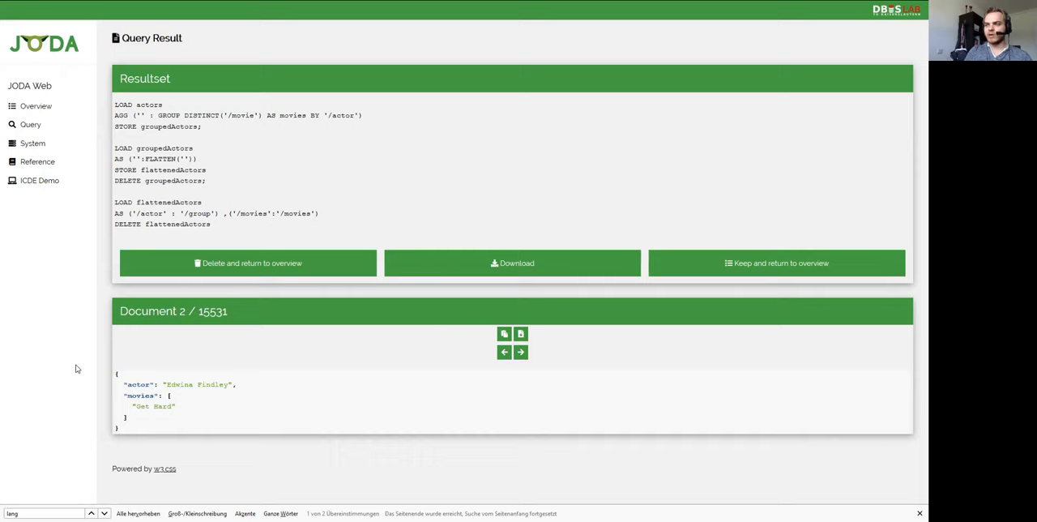
pyautogui.click(522, 352)
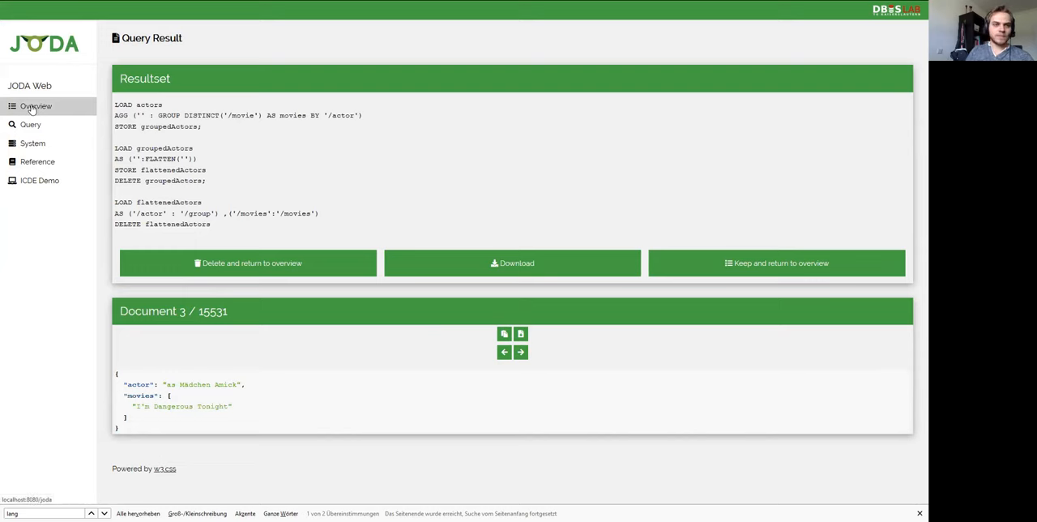
pyautogui.click(36, 107)
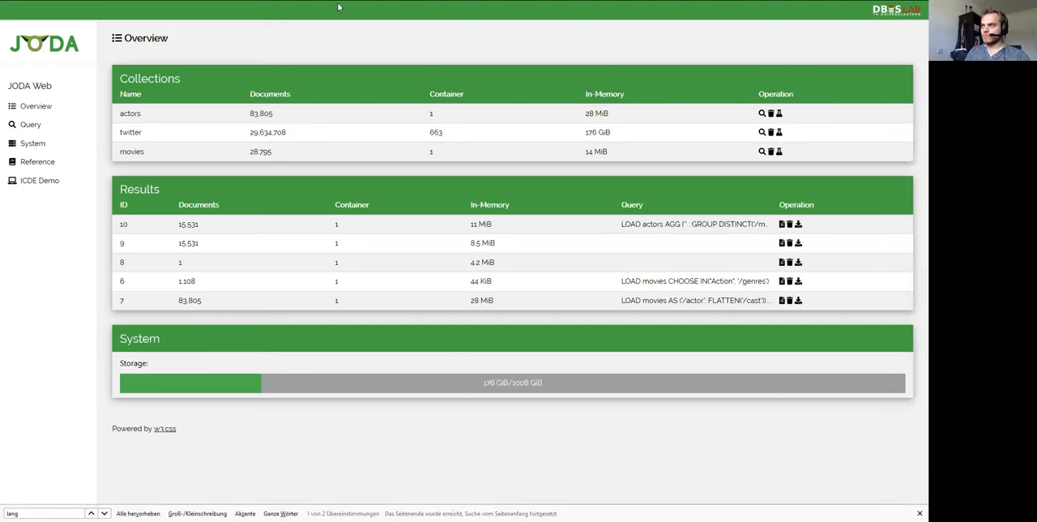
# Place the browser beside the server monitor and analyze the twitter collection's structure.
pyautogui.press('F11')
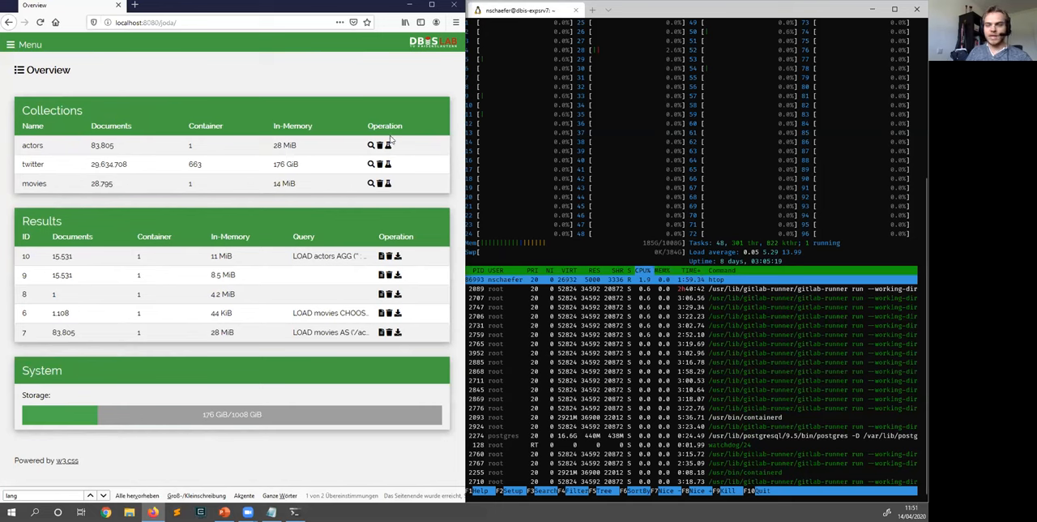
pyautogui.click(369, 164)
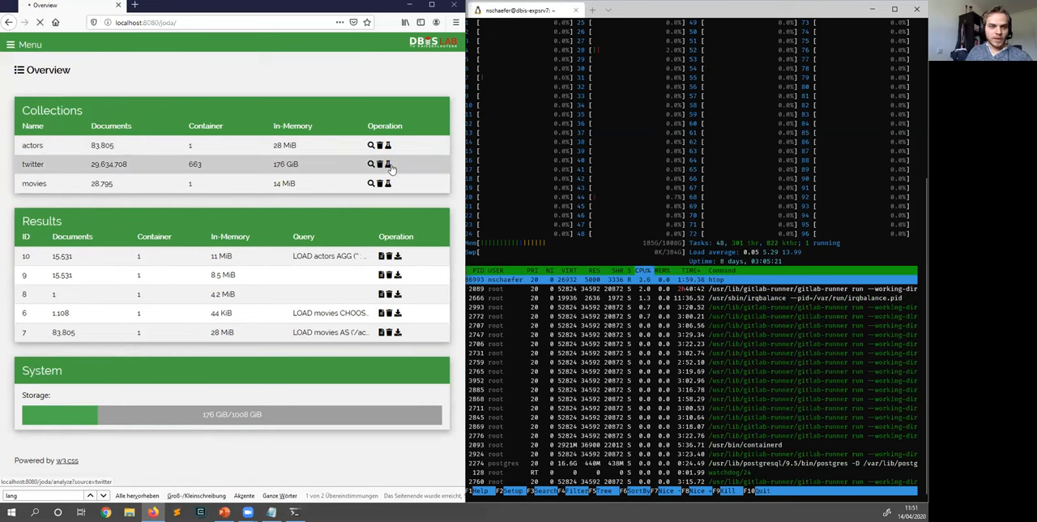
pyautogui.moveTo(389, 165)
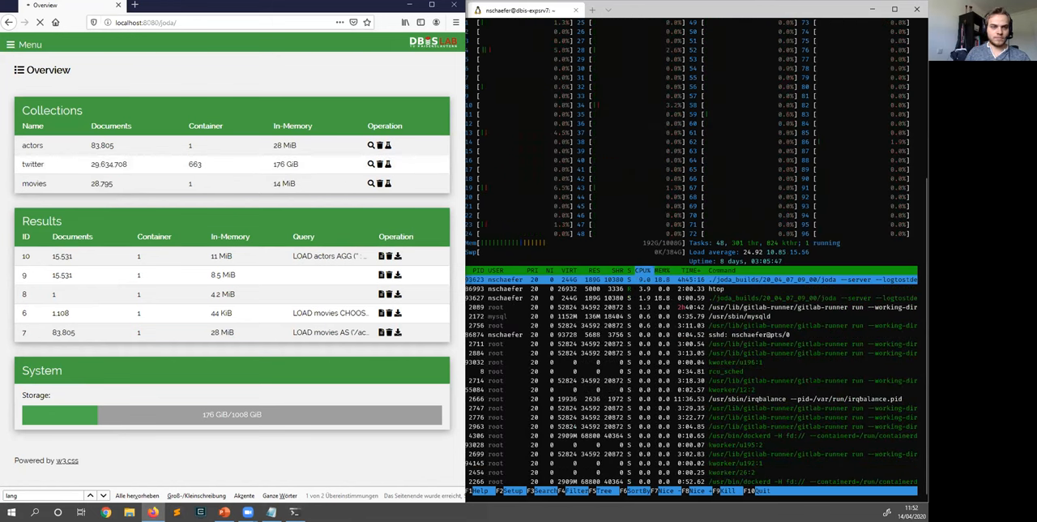
pyautogui.click(370, 163)
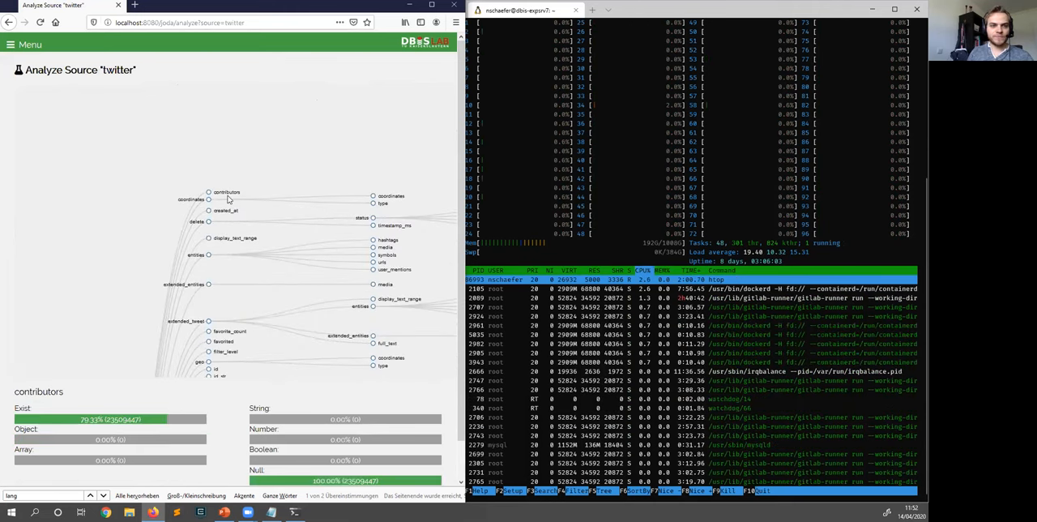
# View the type statistics of coordinates, created_at and delete, then bring up the navigation menu.
pyautogui.click(191, 199)
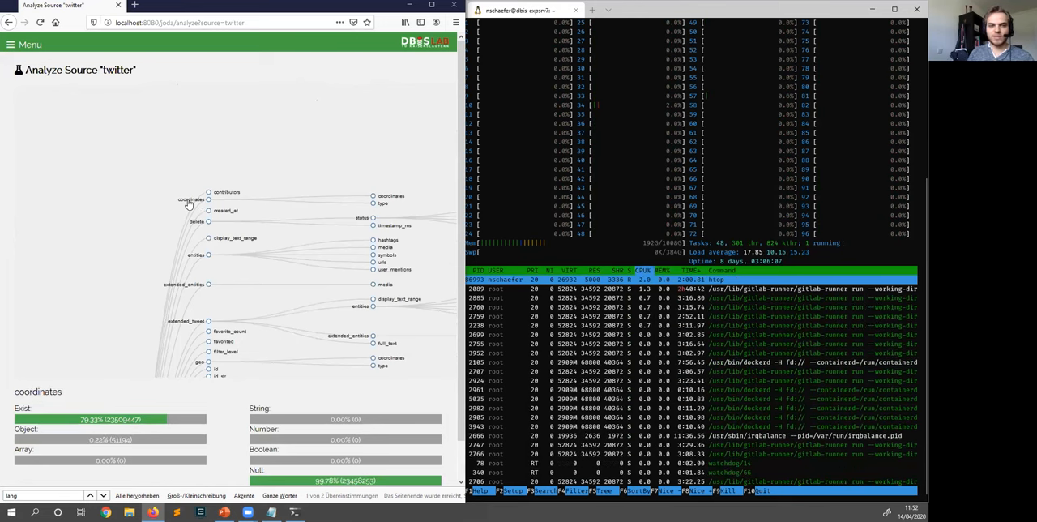
pyautogui.click(226, 210)
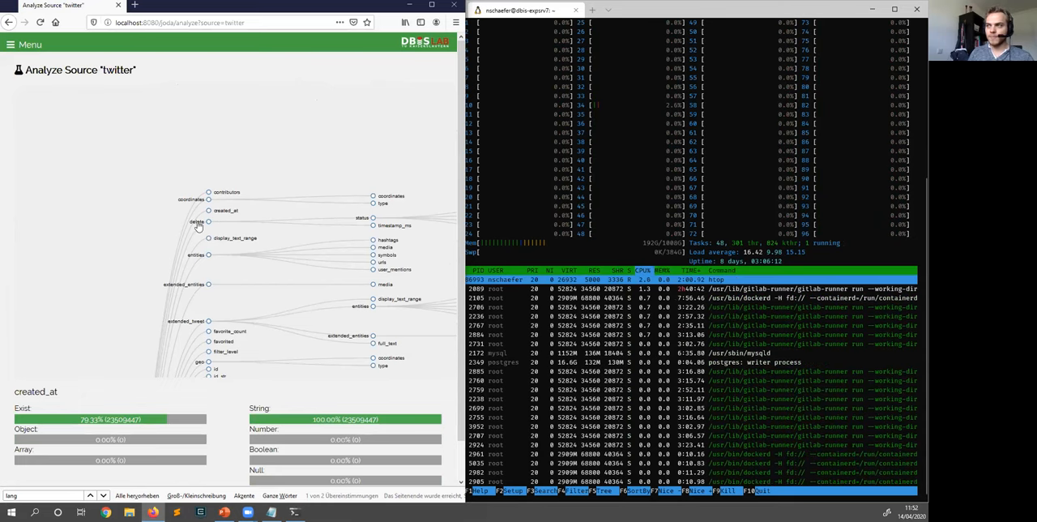
pyautogui.click(196, 220)
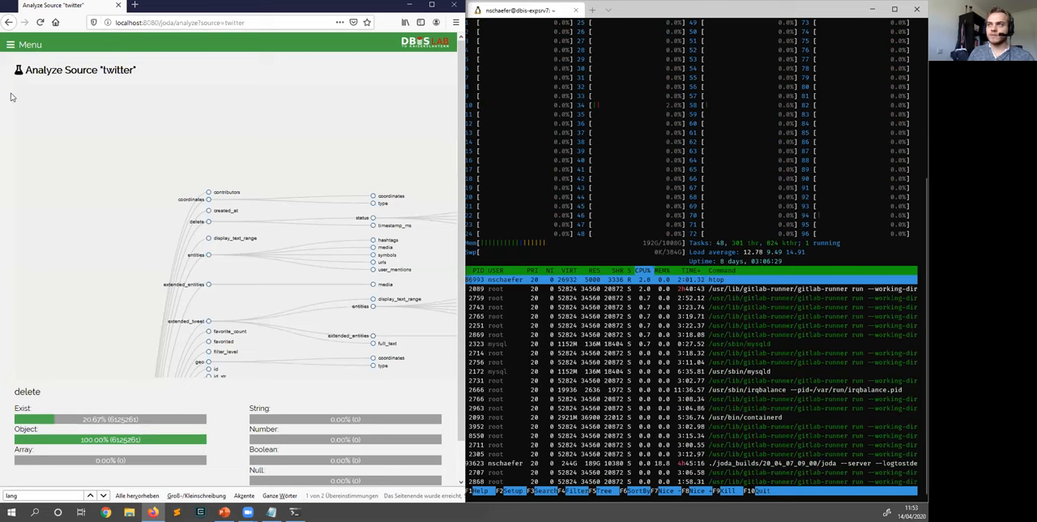
pyautogui.click(25, 46)
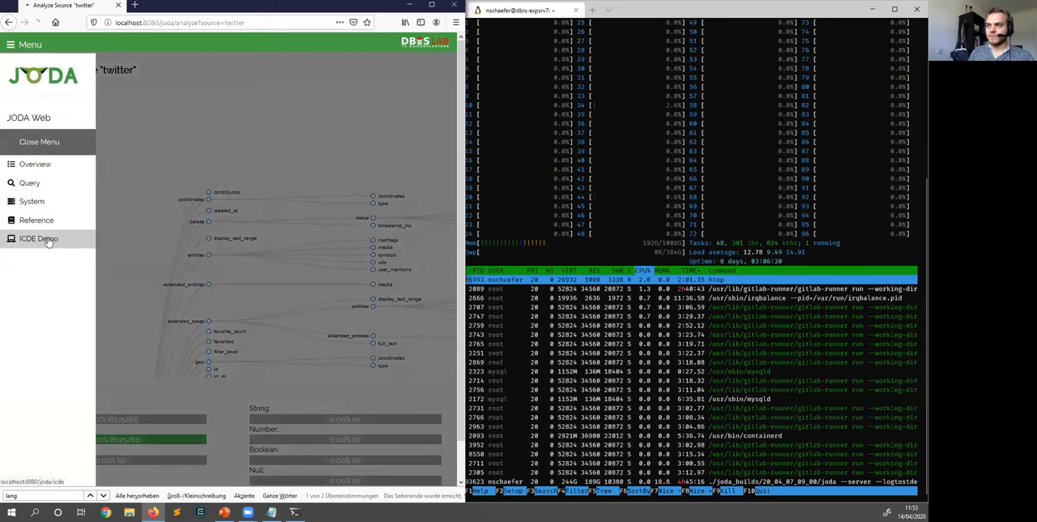
# Run the CHOOSE EXISTS('/delete') split queries, view the 23,509,447 tweet result documents, and discard the result.
pyautogui.click(29, 182)
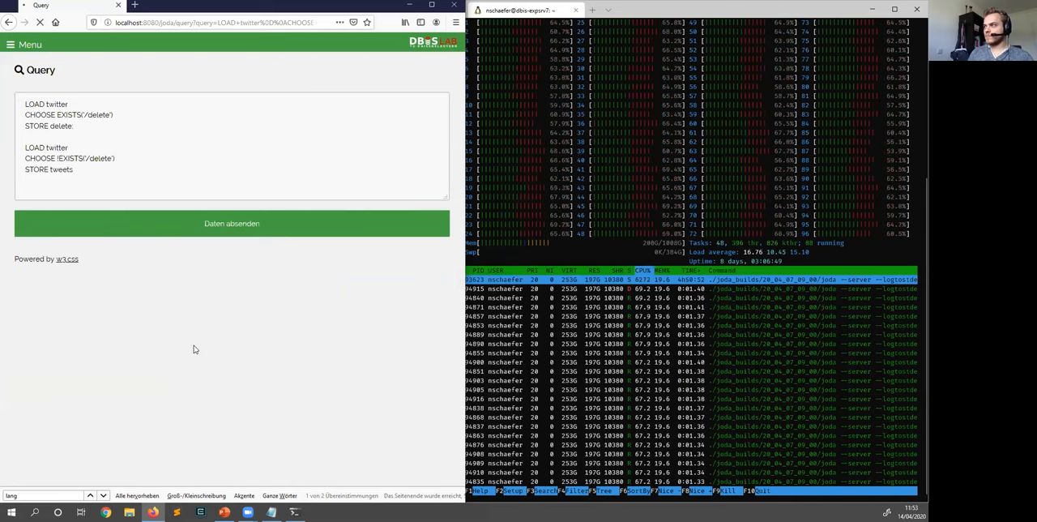
pyautogui.click(231, 224)
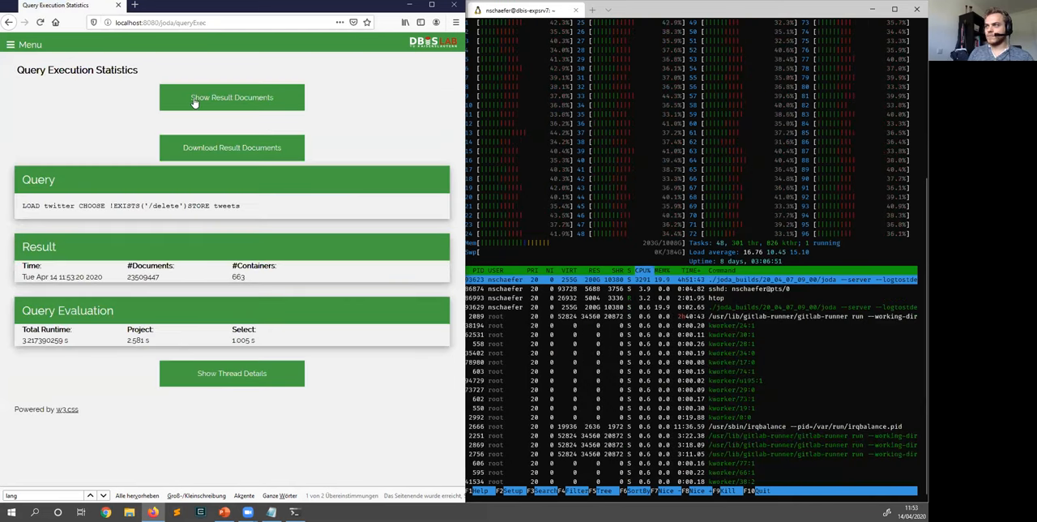
pyautogui.click(231, 97)
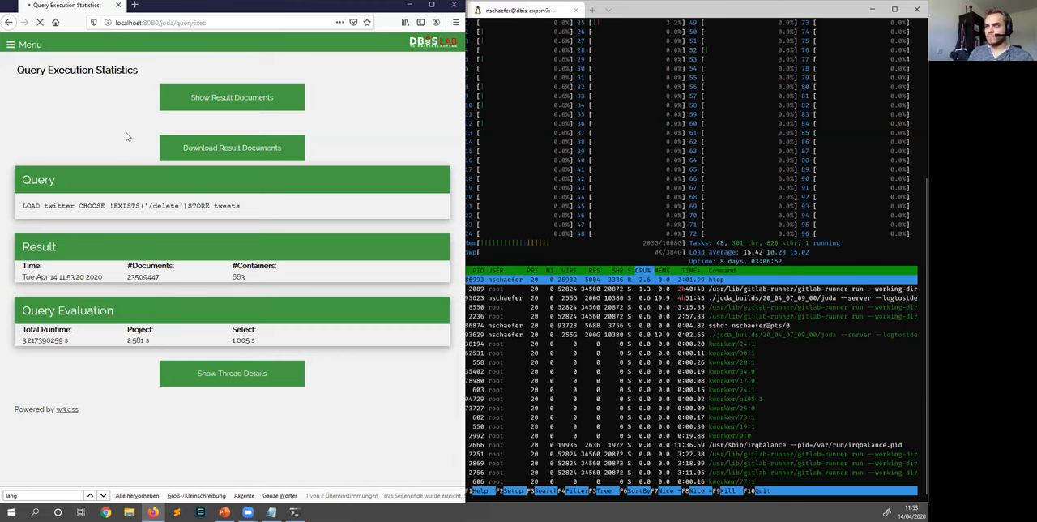
pyautogui.click(232, 98)
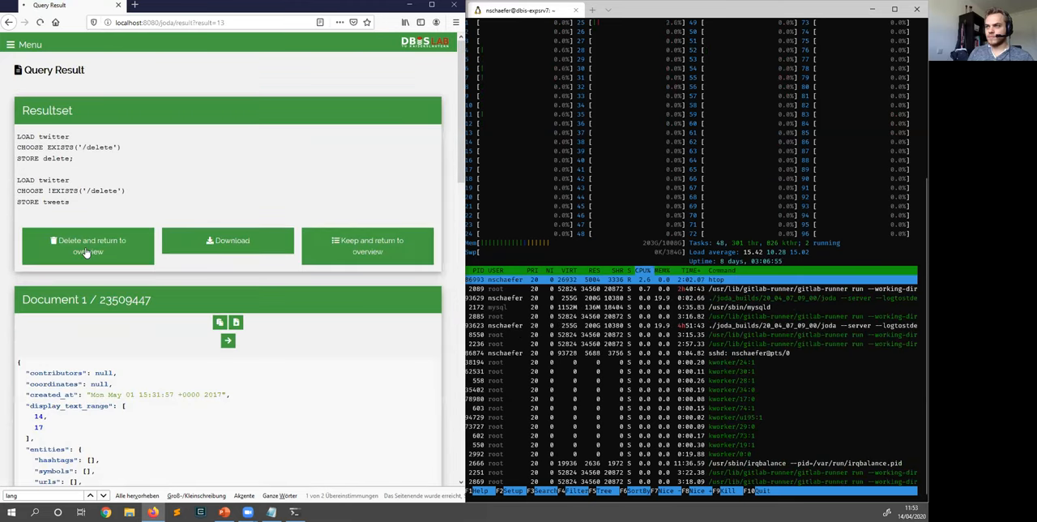
pyautogui.click(87, 246)
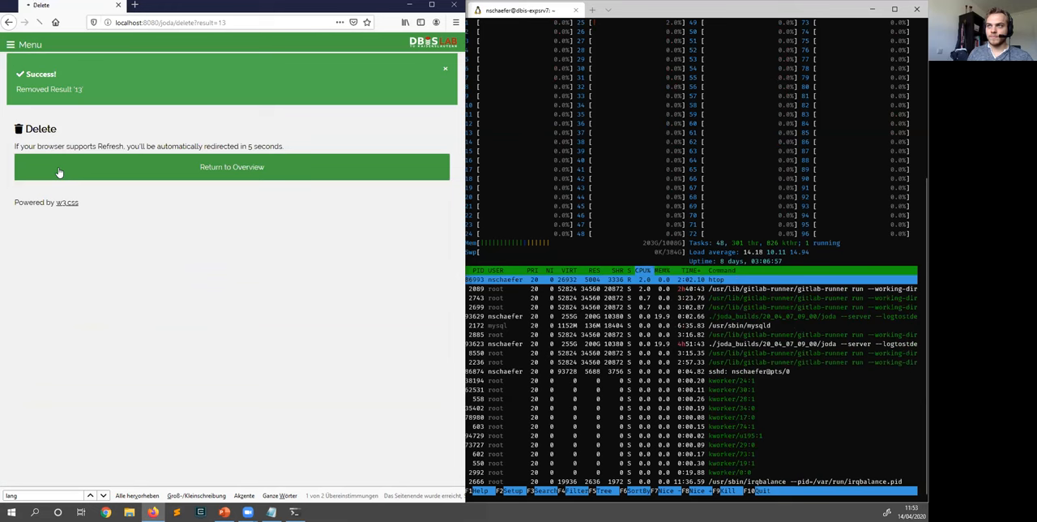
# Start the structure analysis of the new delete collection from the overview.
pyautogui.click(232, 167)
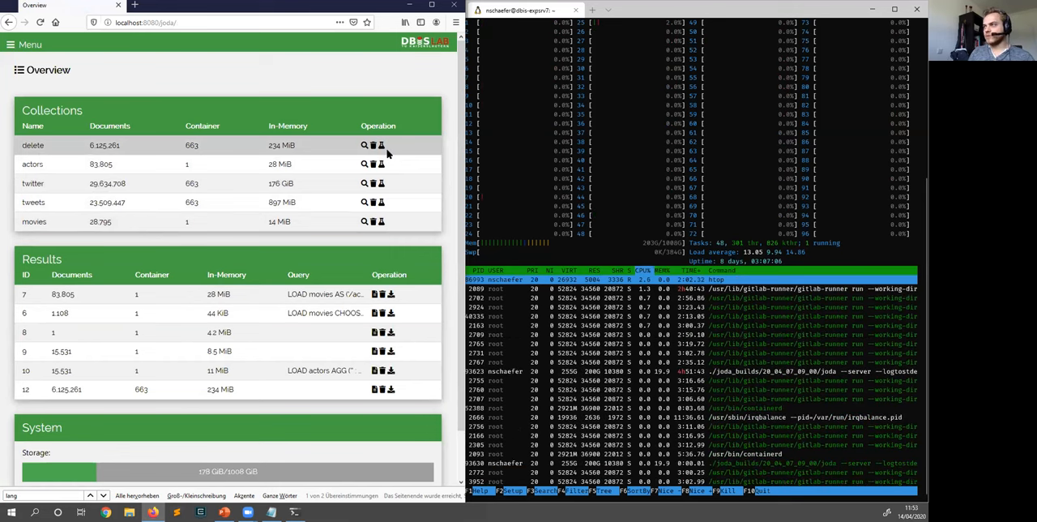
pyautogui.click(363, 146)
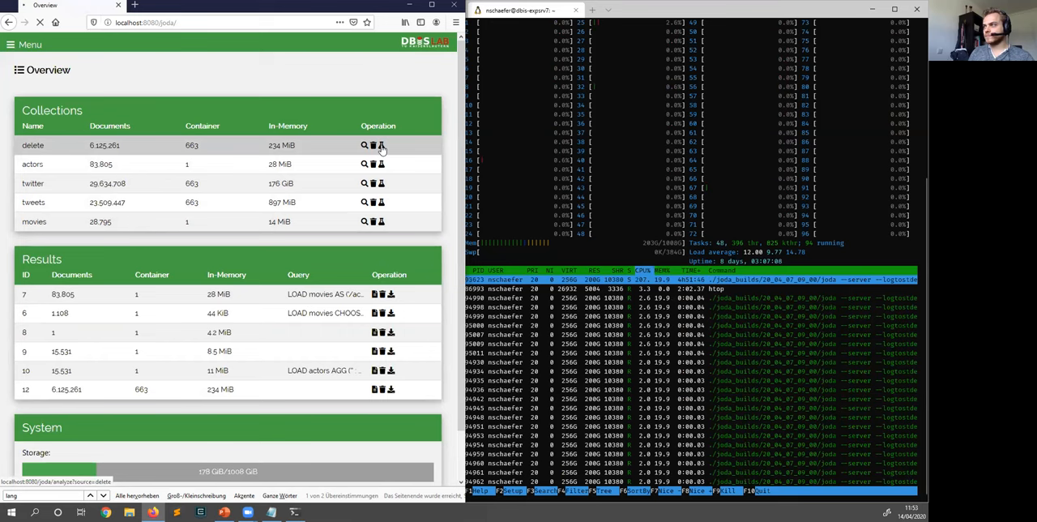
pyautogui.click(363, 145)
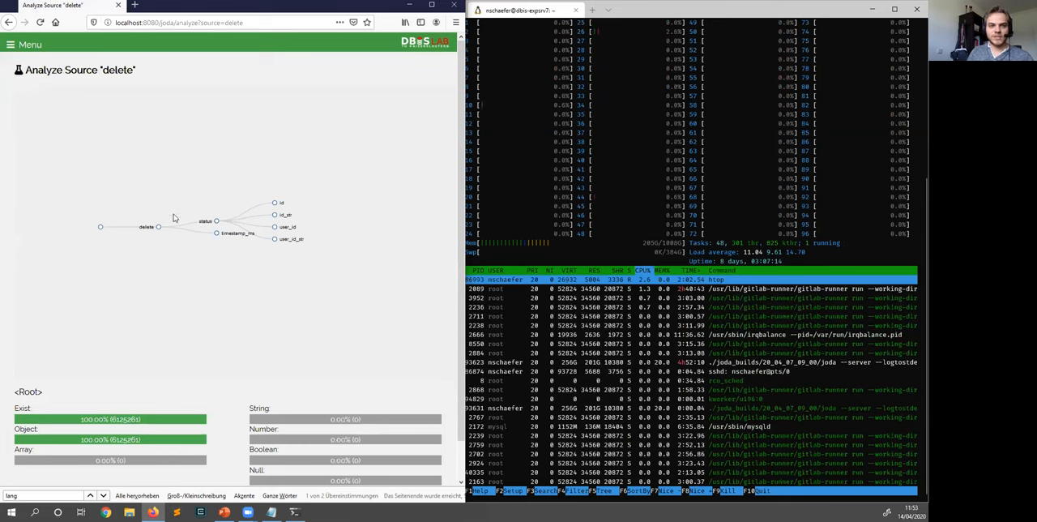
# View statistics for the delete, timestamp_ms, id_str and user_id_str attributes, then bring up the menu.
pyautogui.click(146, 227)
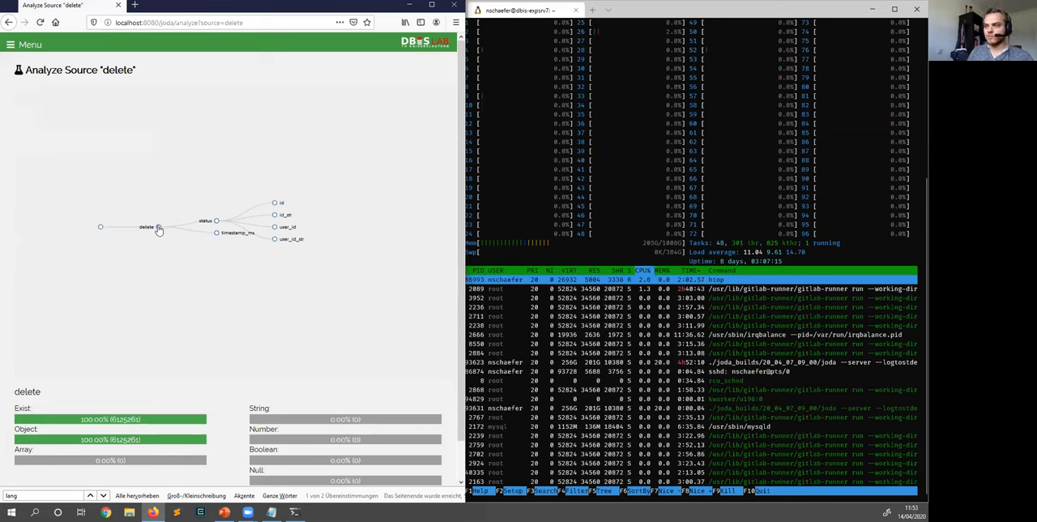
pyautogui.click(235, 233)
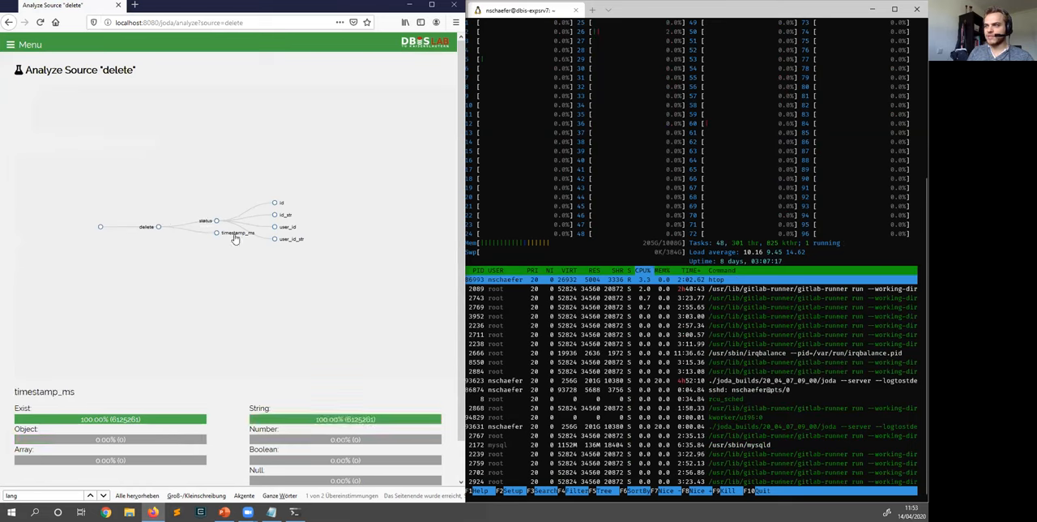
pyautogui.click(285, 214)
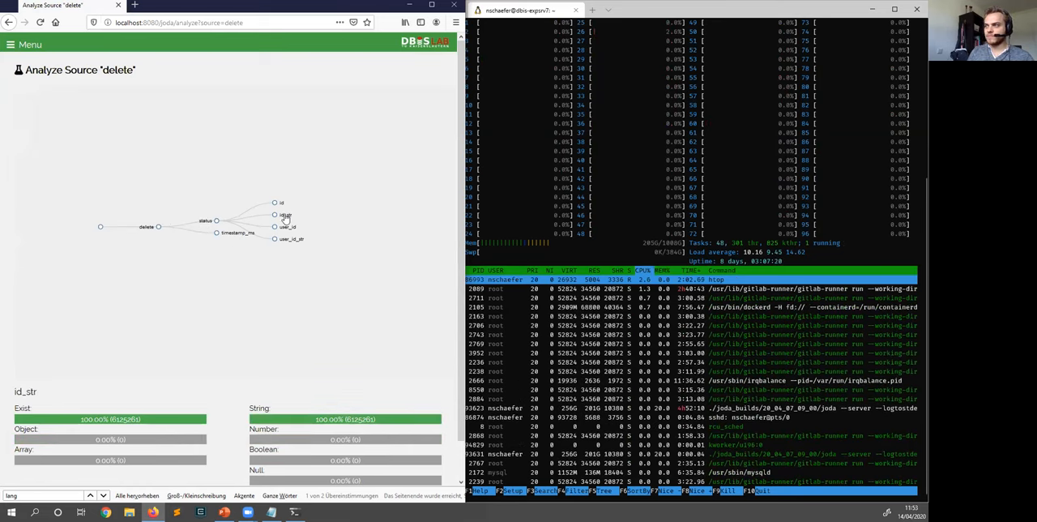
pyautogui.click(290, 239)
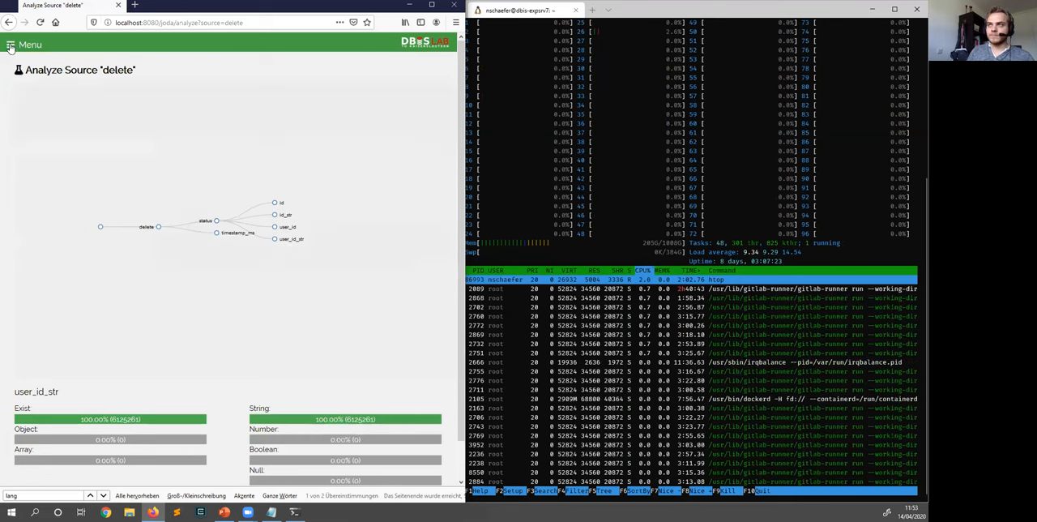
pyautogui.click(29, 45)
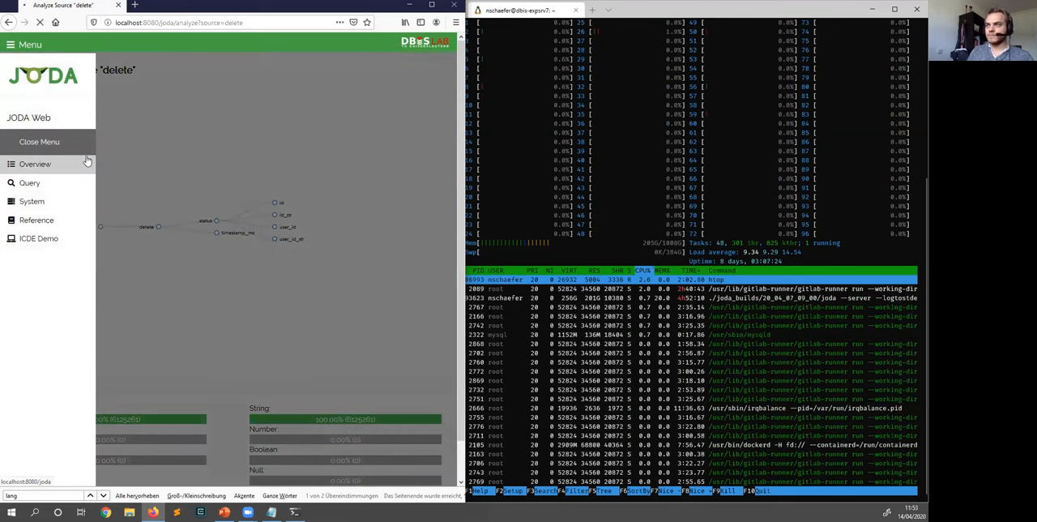
# From the overview, show the contributors attribute statistics in the tweets source analysis.
pyautogui.click(34, 163)
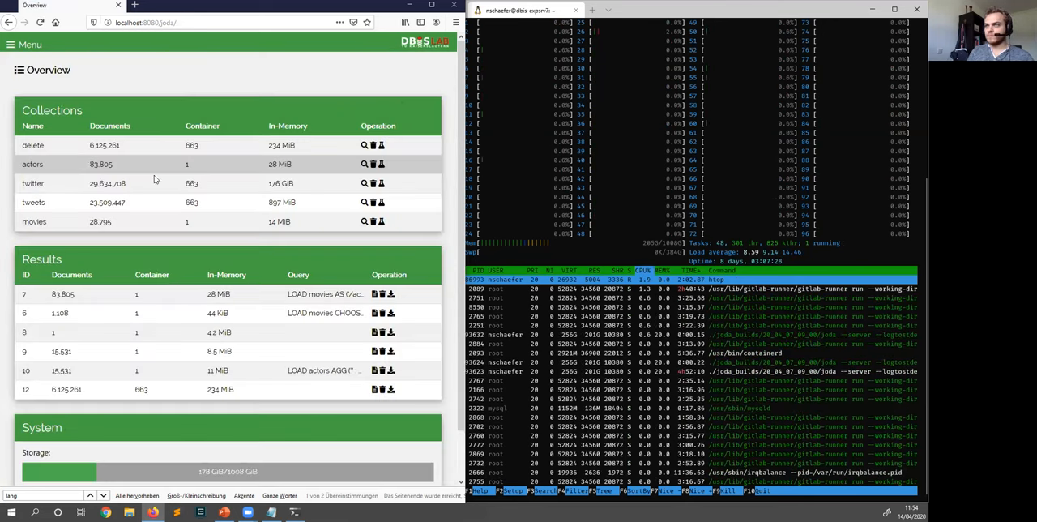
pyautogui.moveTo(381, 201)
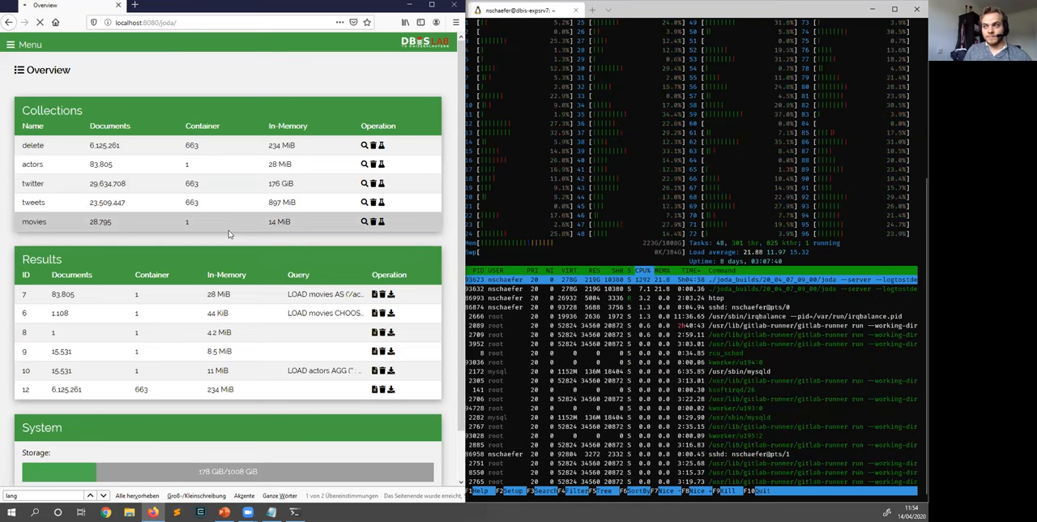
pyautogui.click(374, 200)
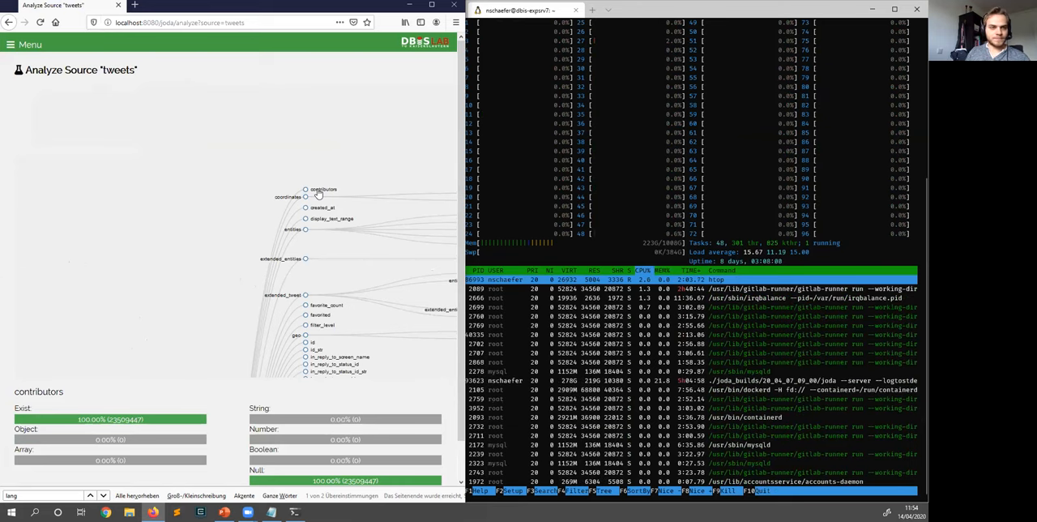
# View statistics for coordinates, display_text_range, geo, filter_level, nested coordinates, type and id, then bring up the menu.
pyautogui.click(305, 198)
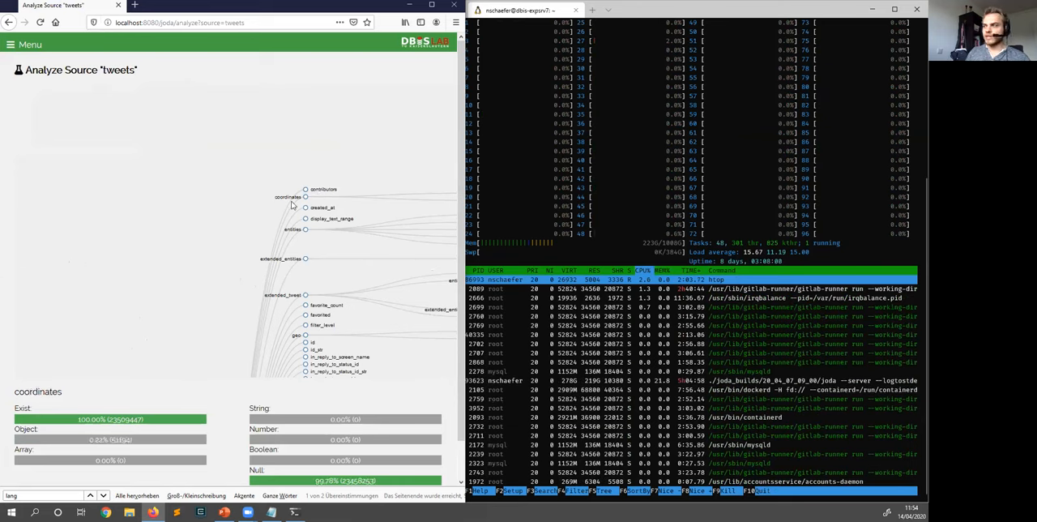
pyautogui.click(323, 207)
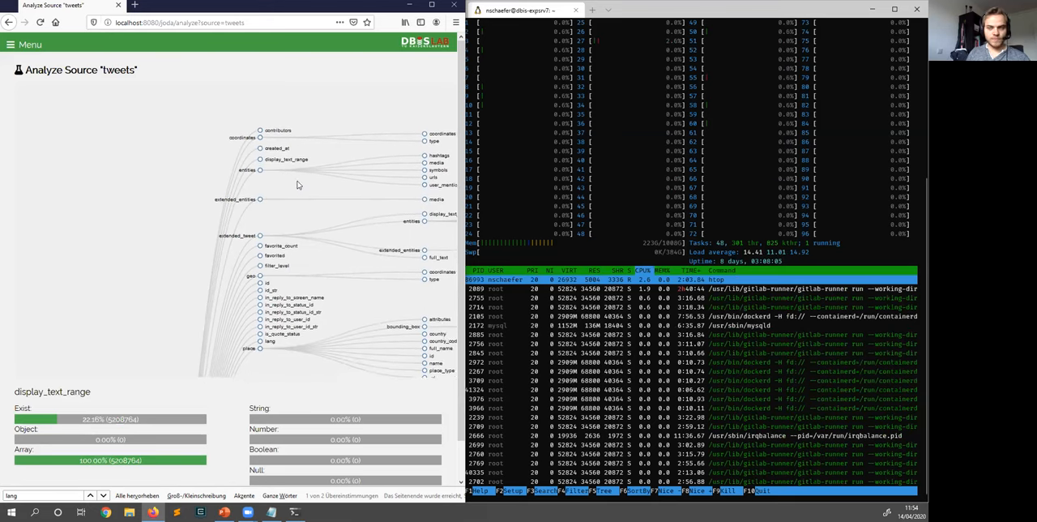
pyautogui.click(253, 275)
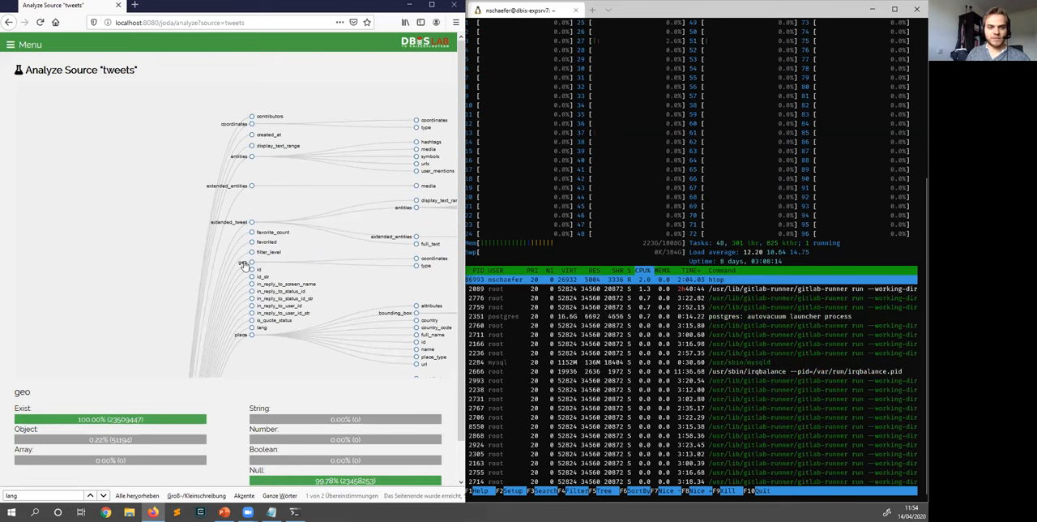
pyautogui.click(262, 249)
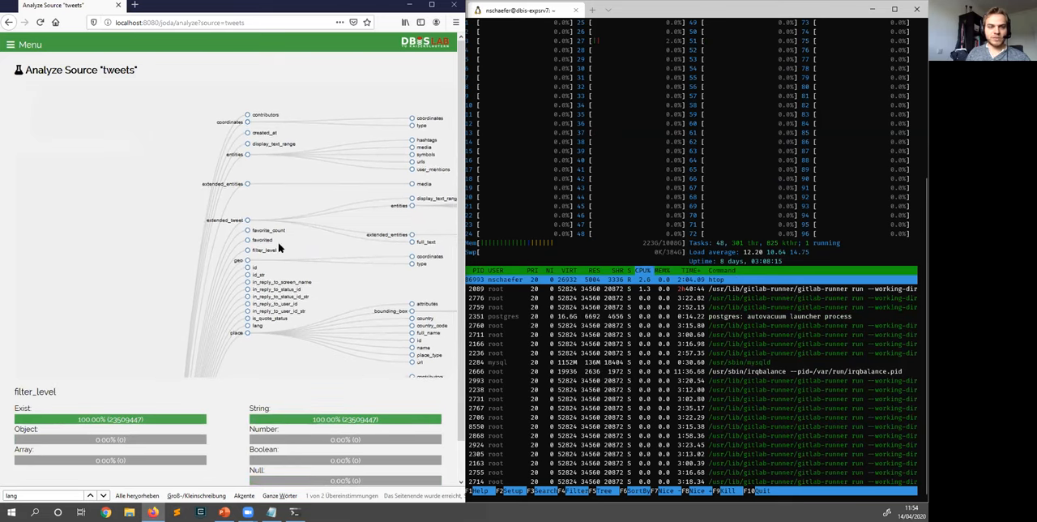
pyautogui.click(331, 250)
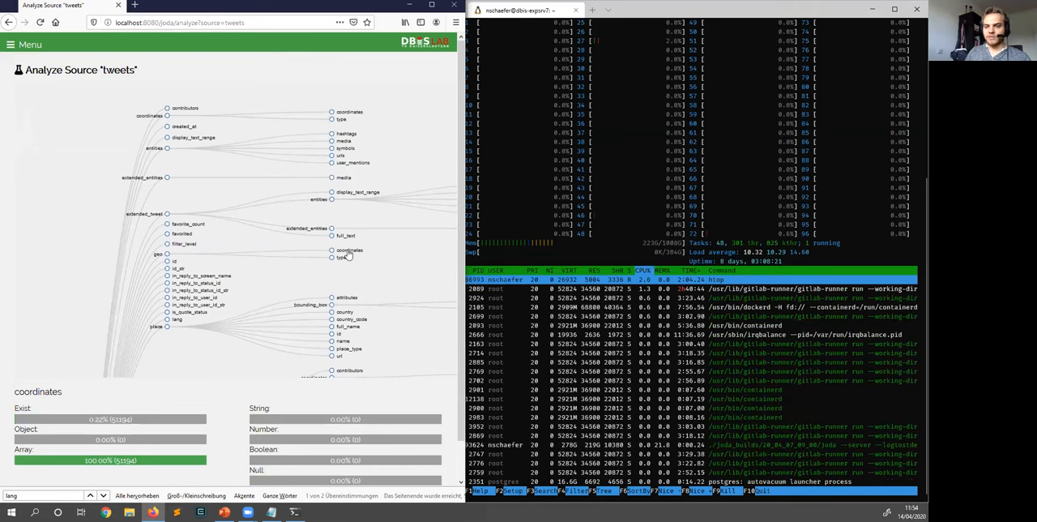
pyautogui.click(340, 258)
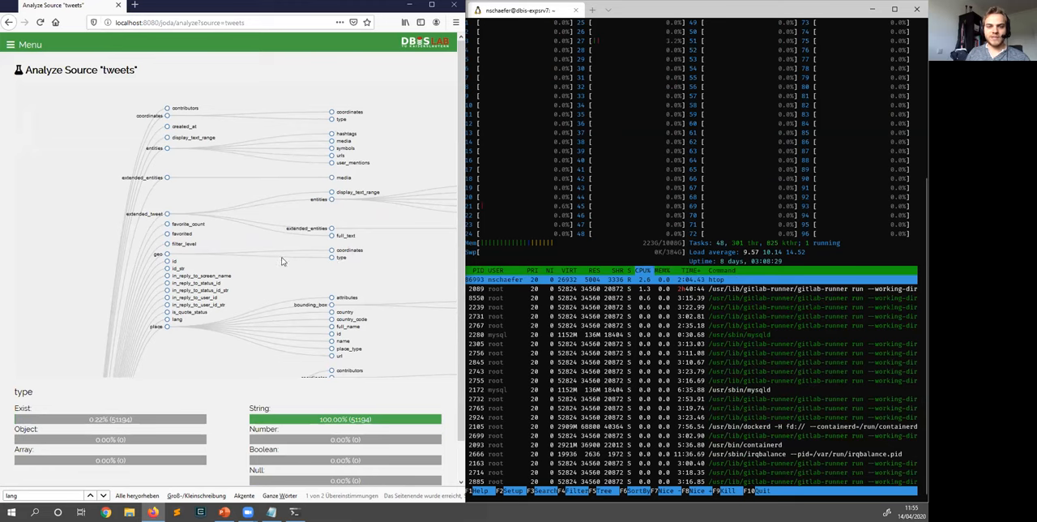
pyautogui.click(175, 268)
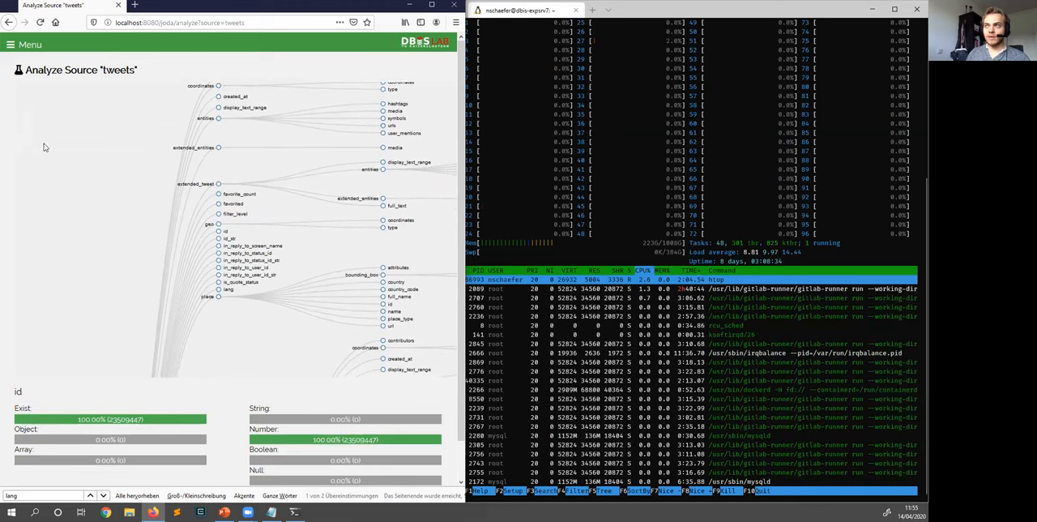
pyautogui.click(29, 45)
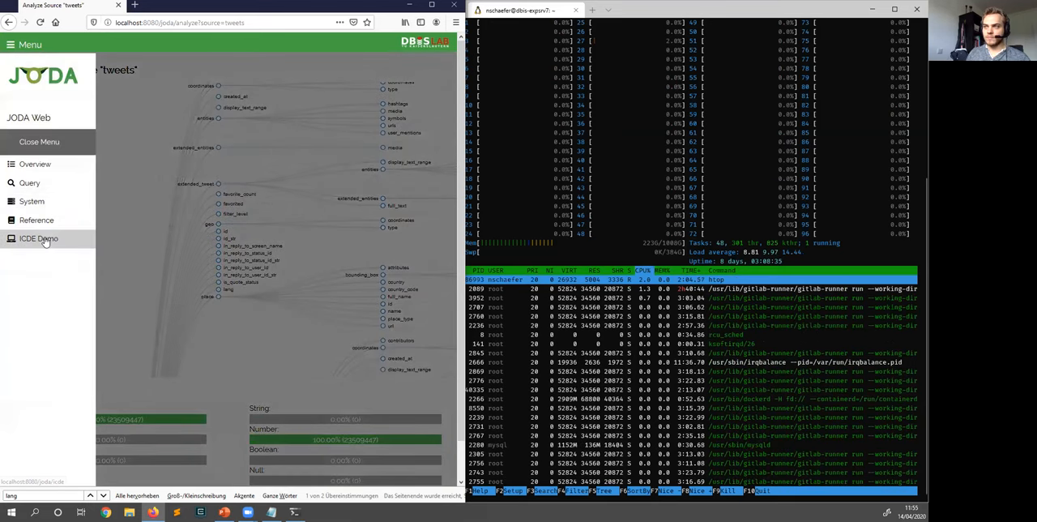
# Load the Get Geo Features query from the ICDE Demo page and submit it to build the USA tweets FeatureCollection.
pyautogui.click(39, 238)
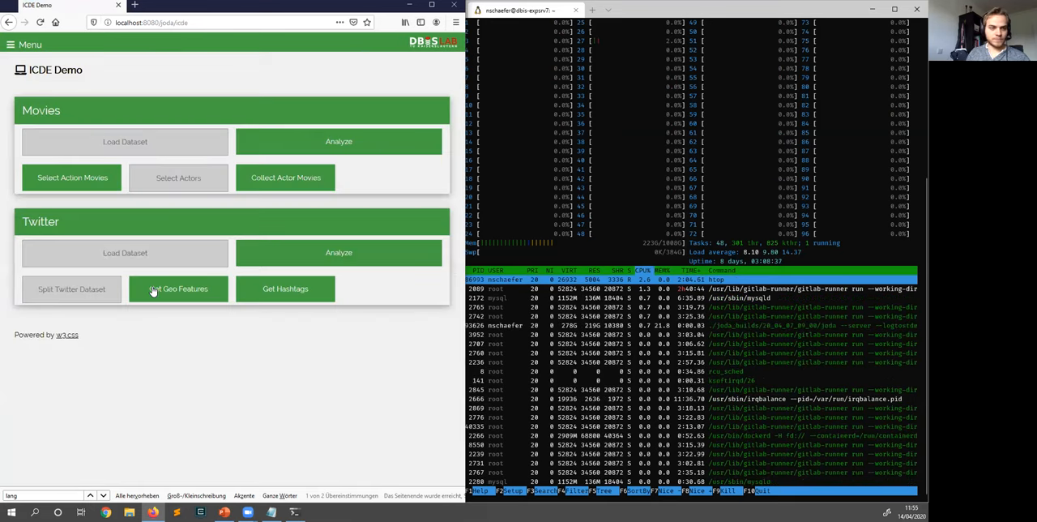
pyautogui.click(178, 289)
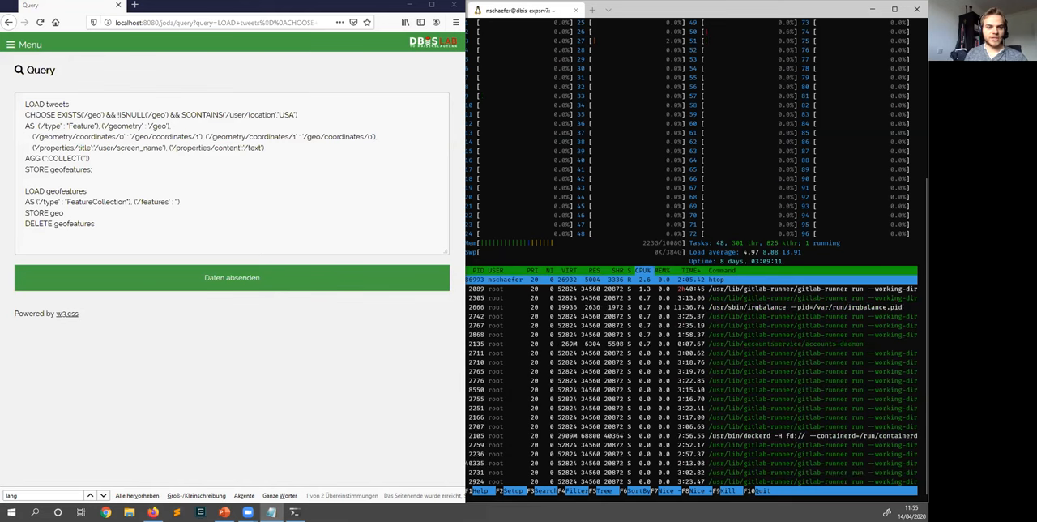
pyautogui.click(231, 277)
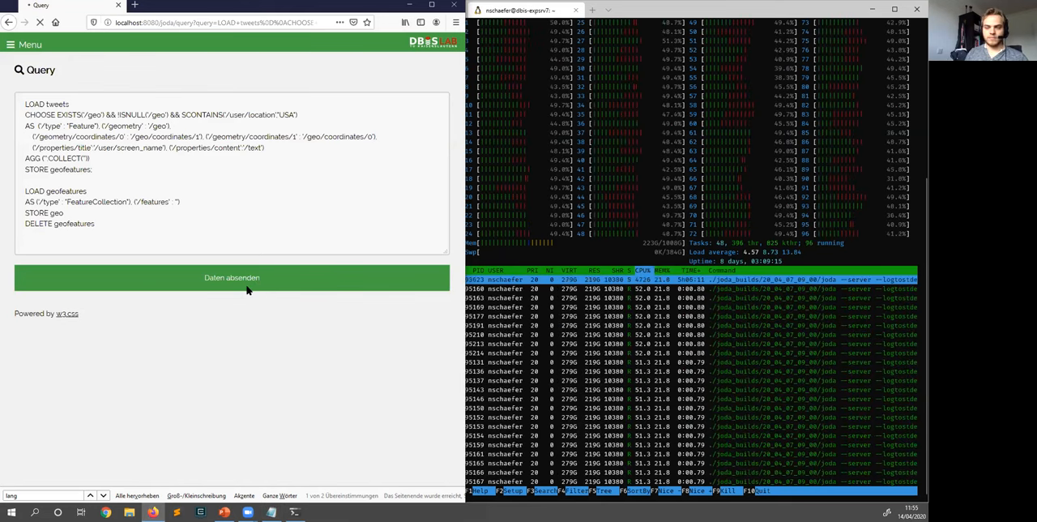
pyautogui.click(230, 277)
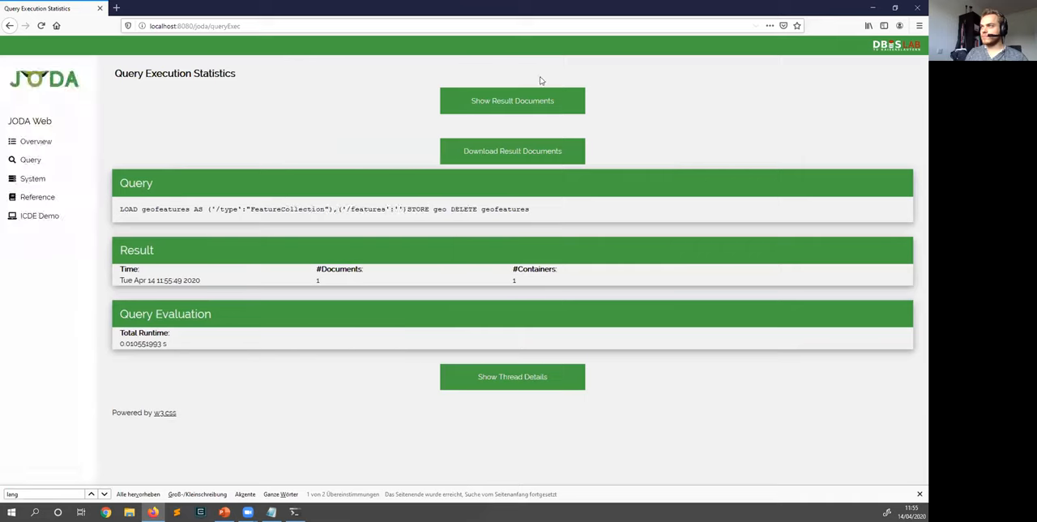
# Show the single geo result document and scroll through its GeoJSON FeatureCollection of tweet points.
pyautogui.click(512, 100)
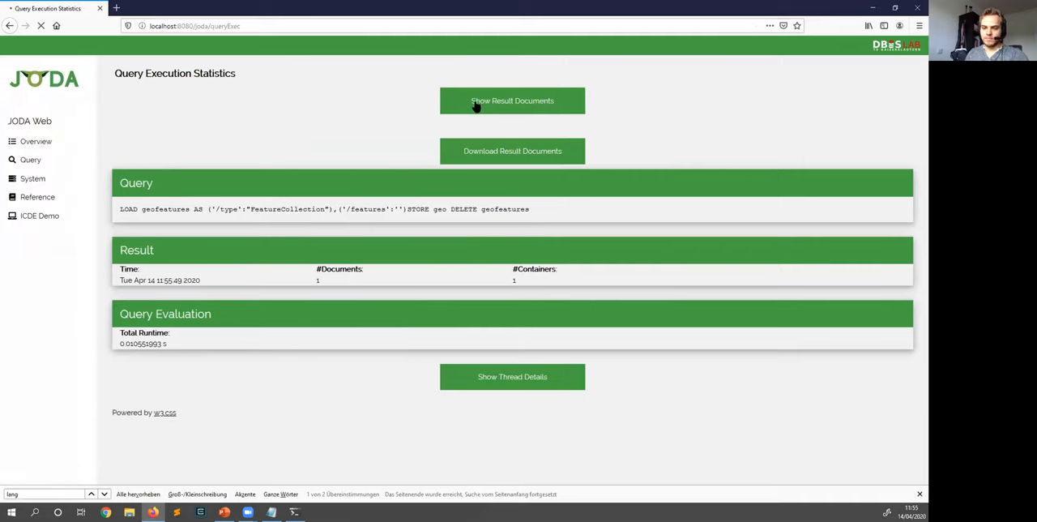
pyautogui.click(512, 100)
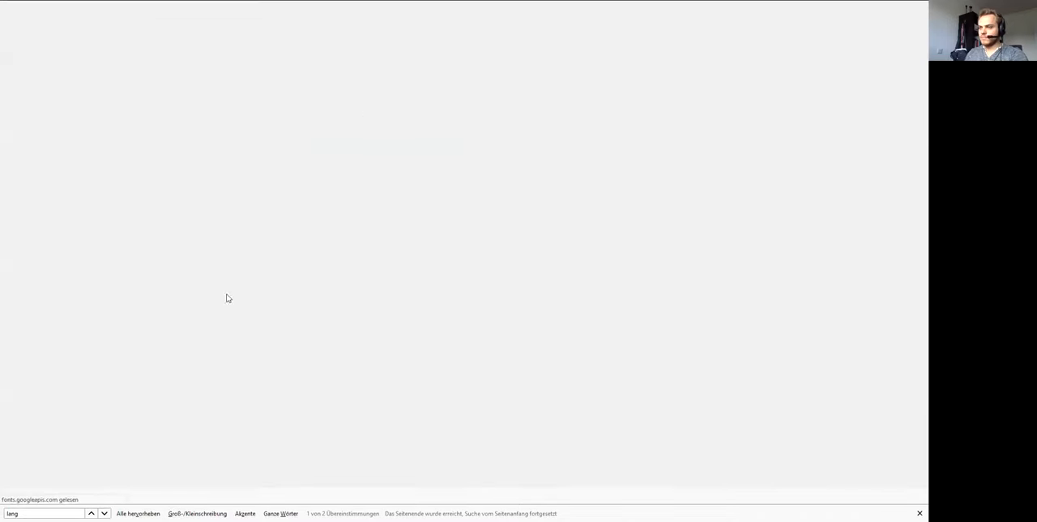
pyautogui.click(918, 512)
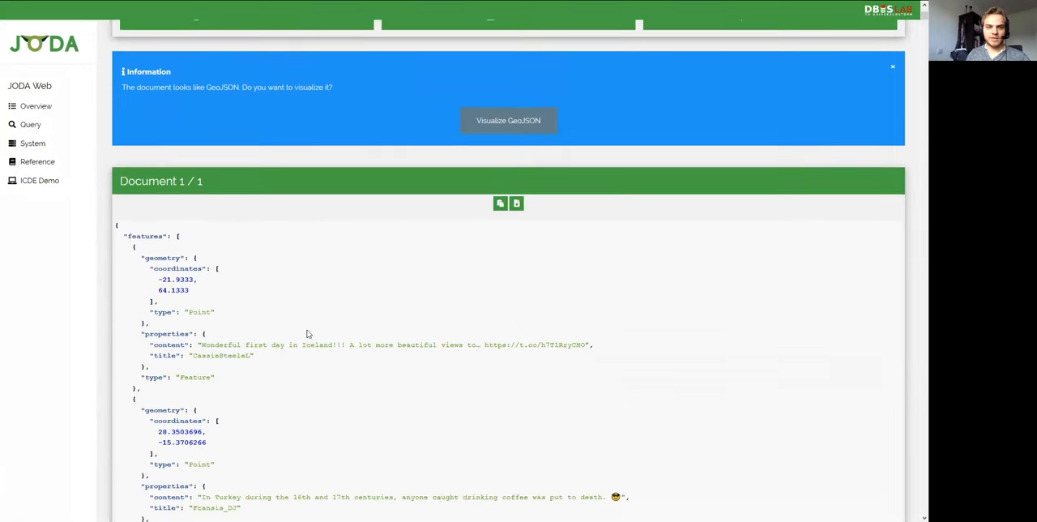
pyautogui.scroll(3)
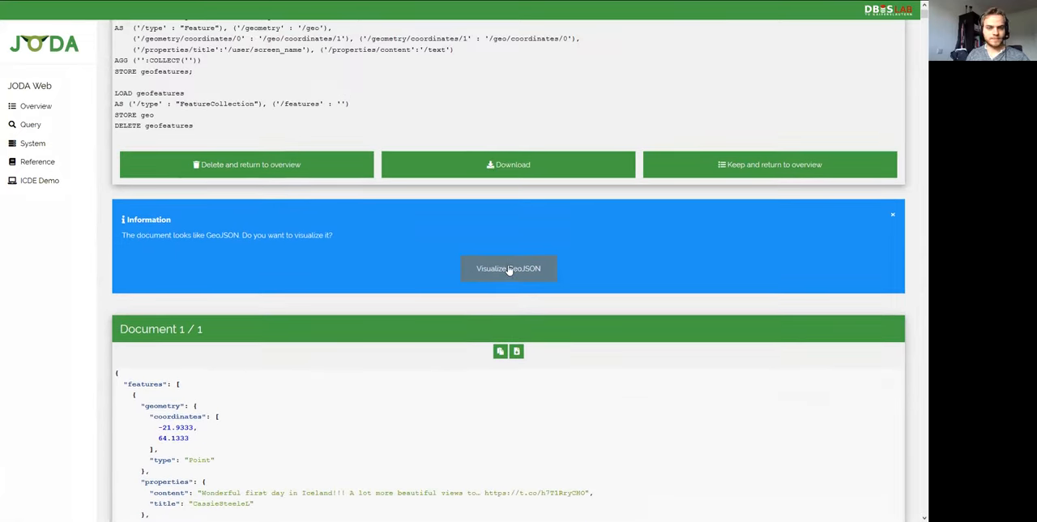
# Visualize the GeoJSON tweets as markers on the world map, then load the Get Hashtags demo query.
pyautogui.click(509, 269)
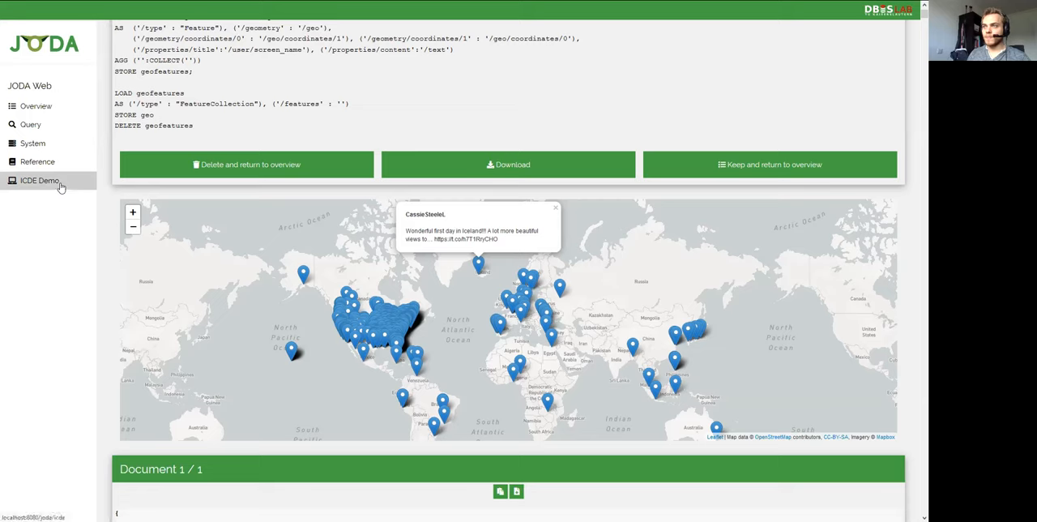
pyautogui.click(39, 179)
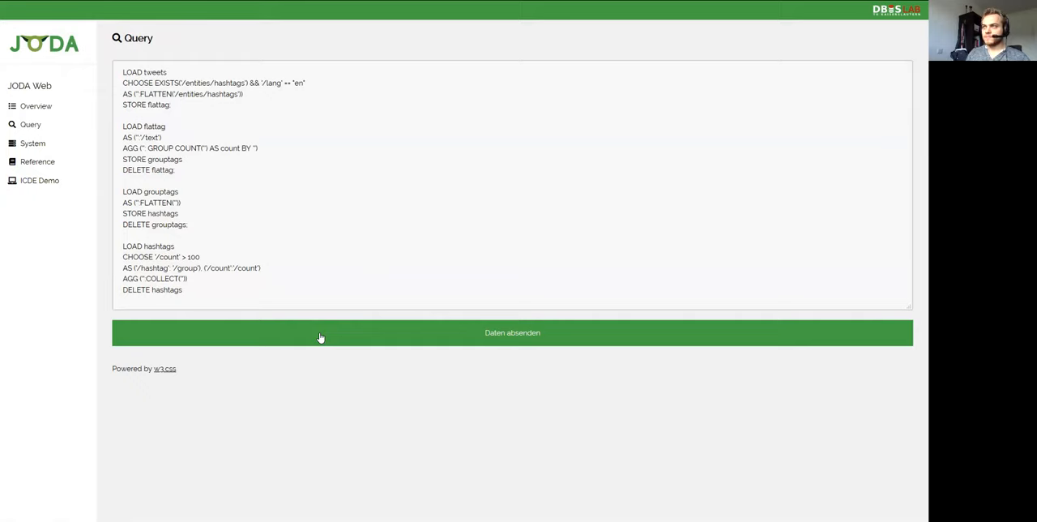
# Submit the popular-hashtags query and scroll through the result document of hashtags counted above 100.
pyautogui.click(512, 332)
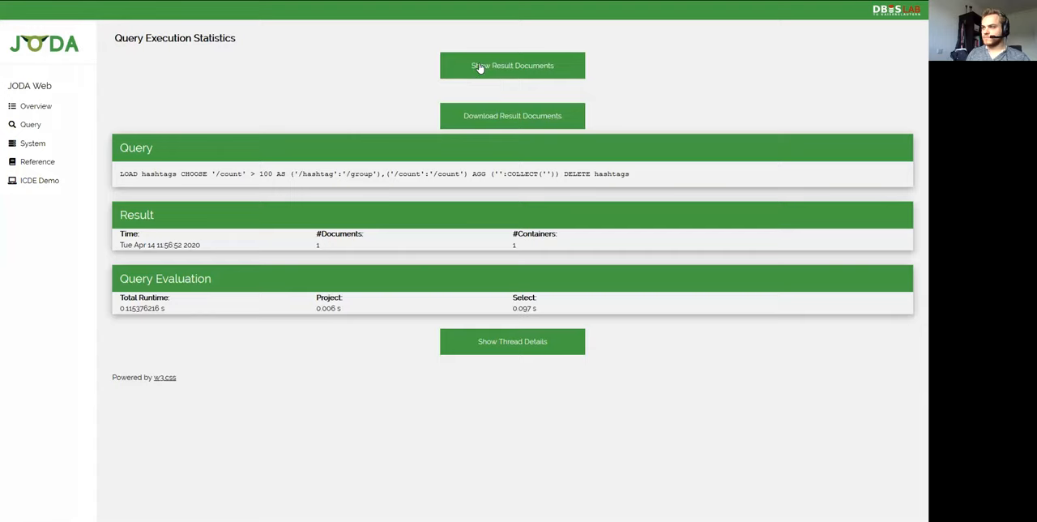
pyautogui.click(512, 65)
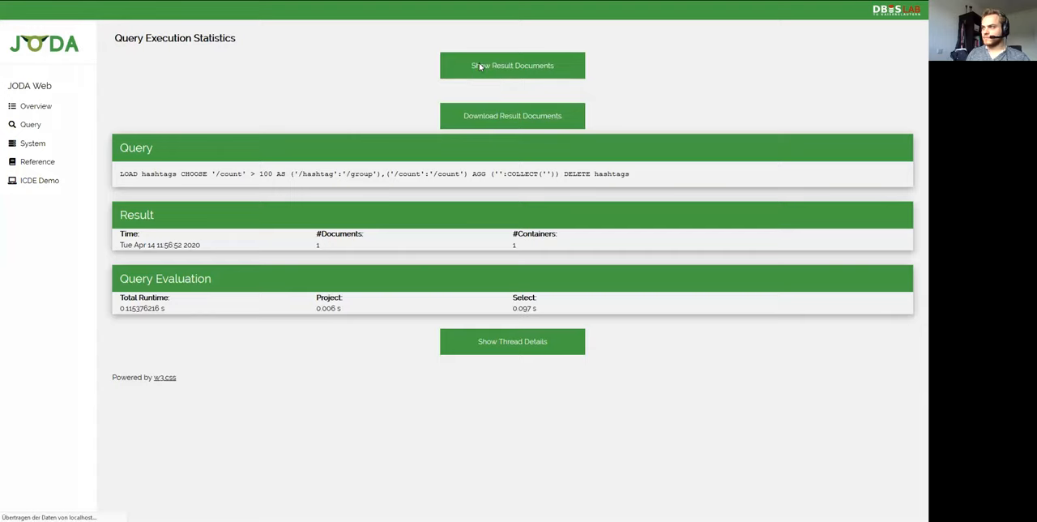
pyautogui.moveTo(302, 117)
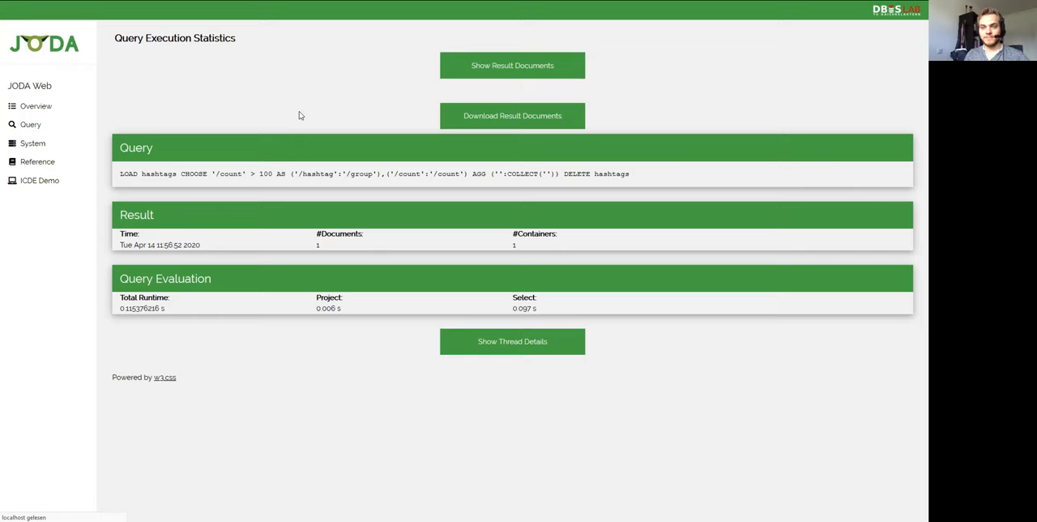
pyautogui.click(512, 65)
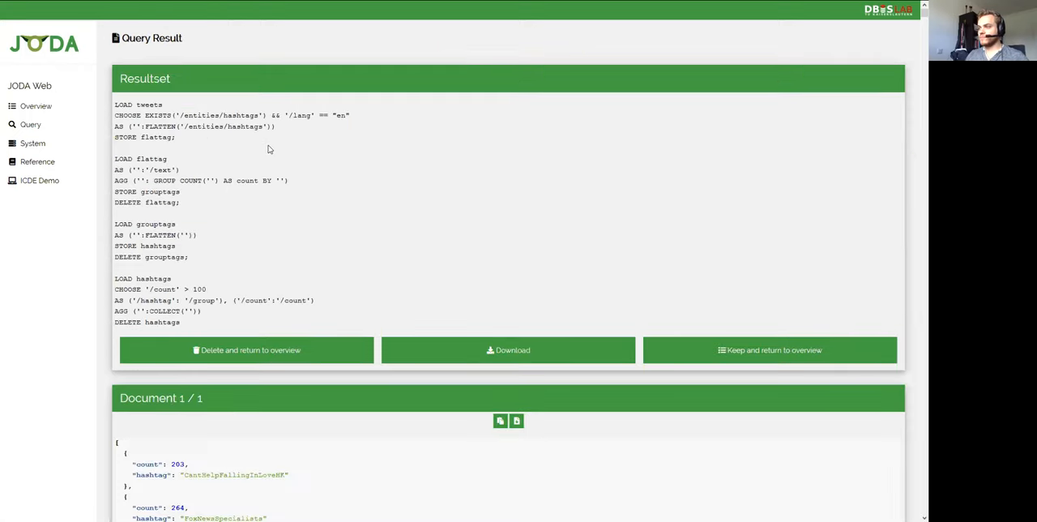
pyautogui.scroll(-3)
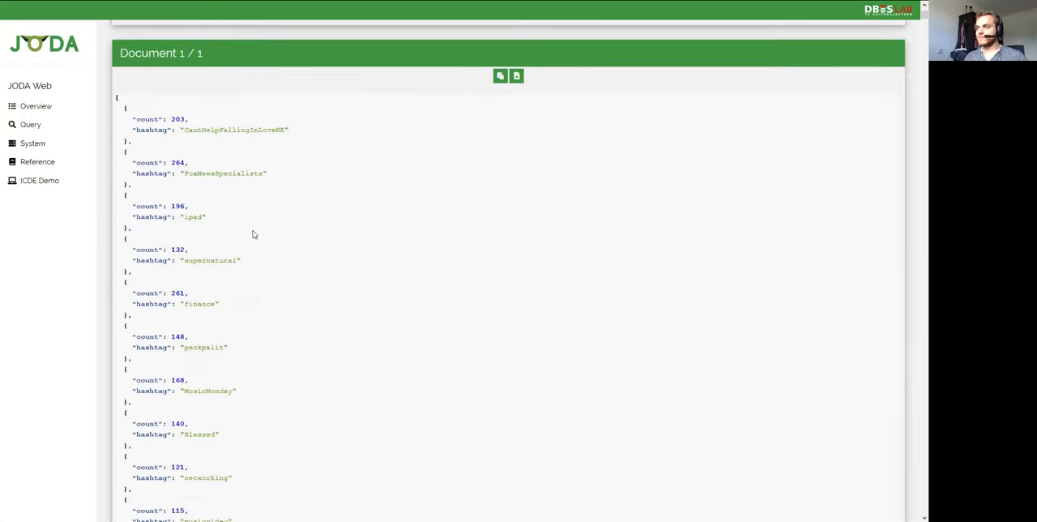
pyautogui.scroll(-3)
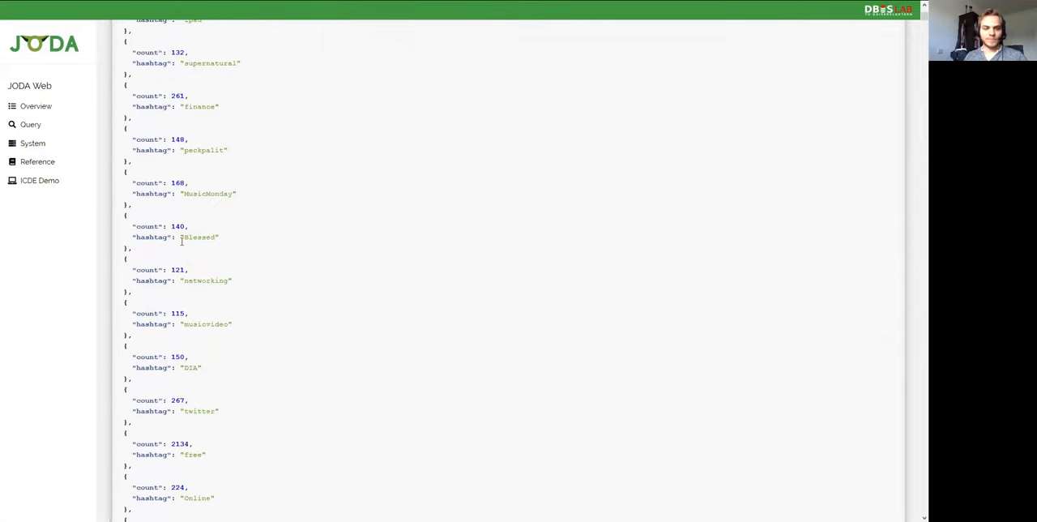